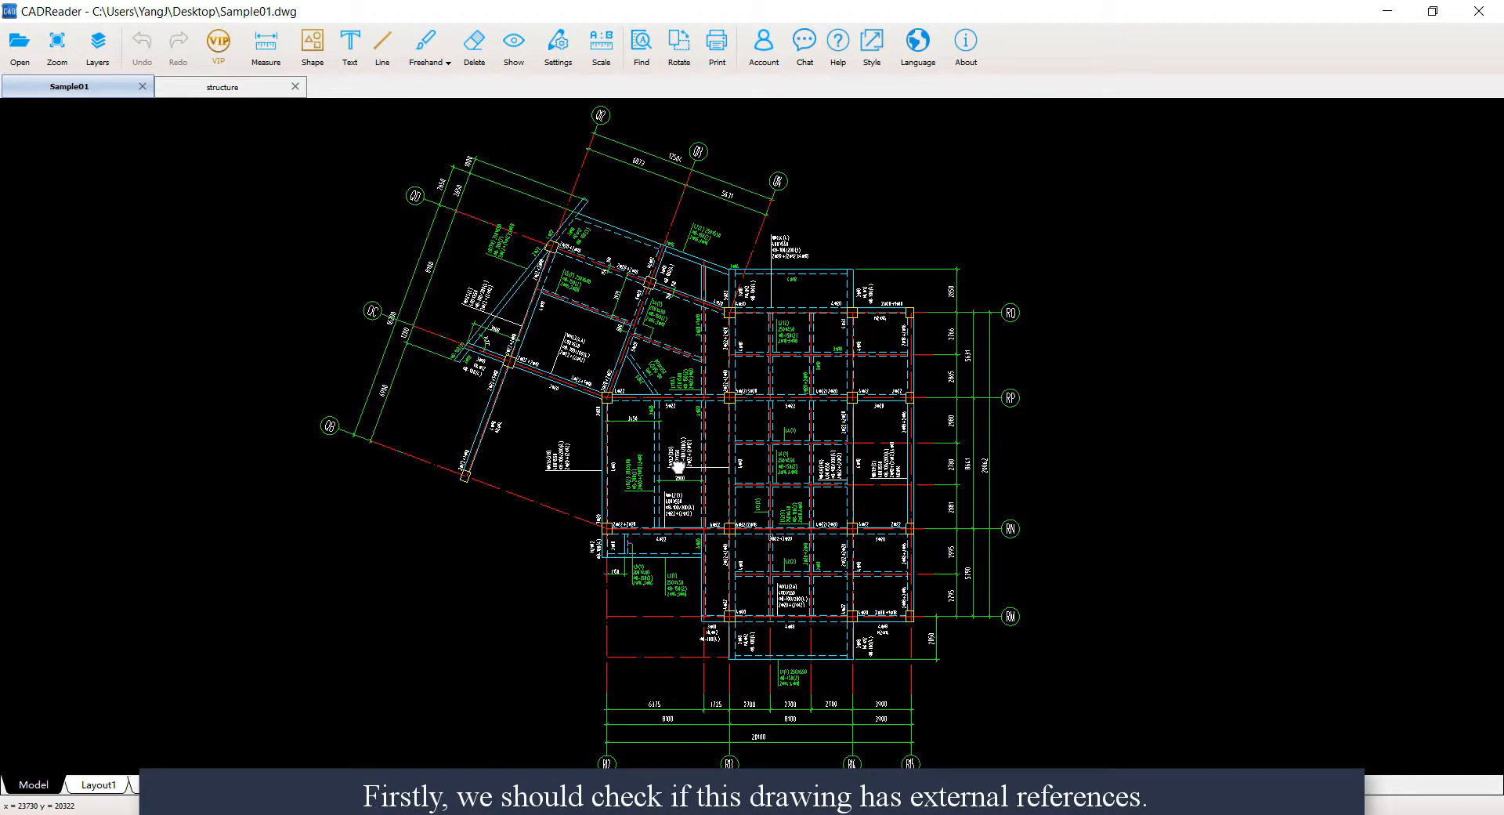
Step: Check Sample01 for external references, finding the list empty, and dismiss it
left_click(217, 45)
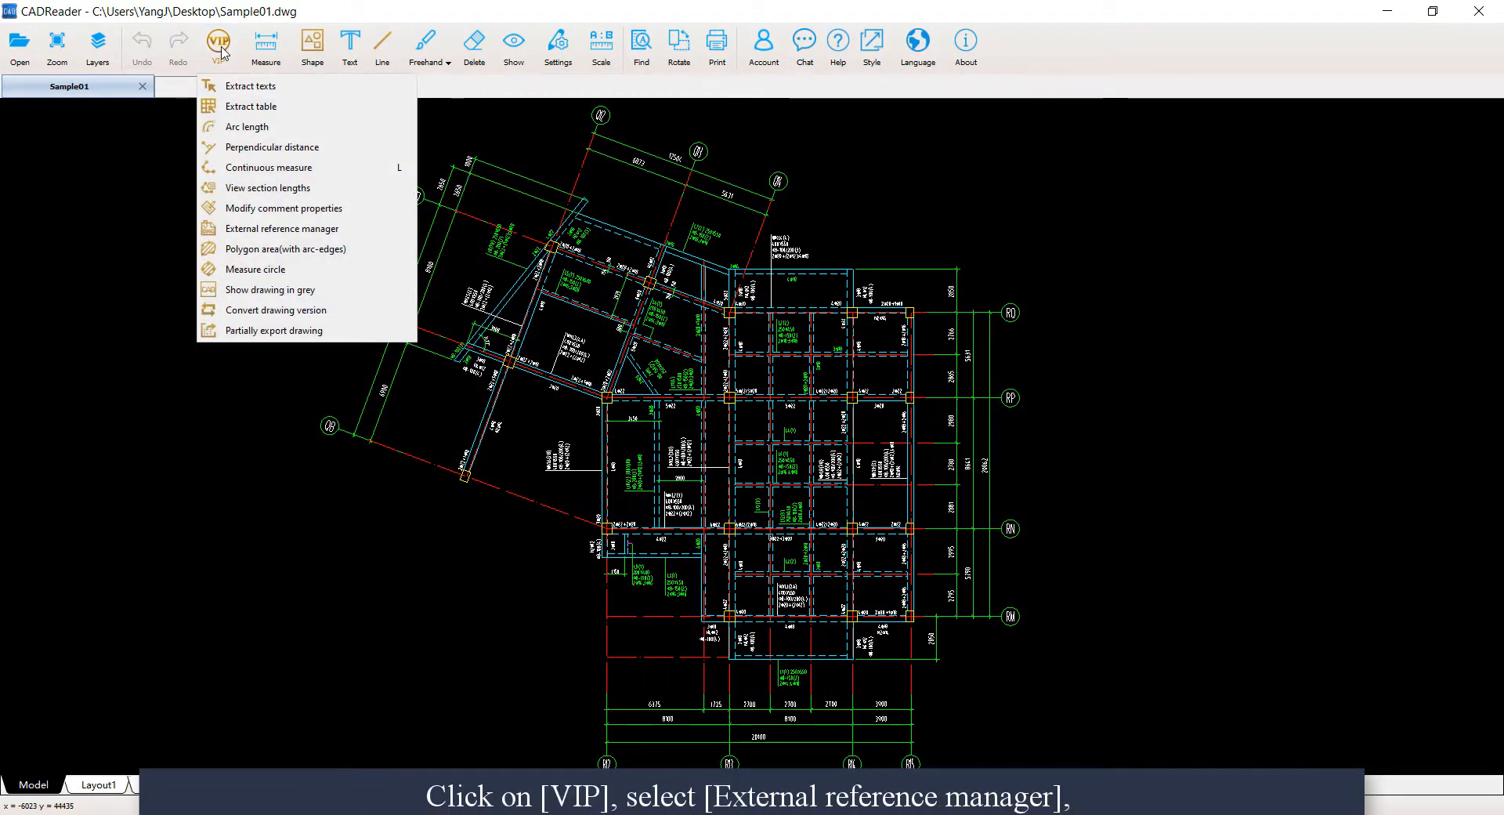
mouse_move(280, 228)
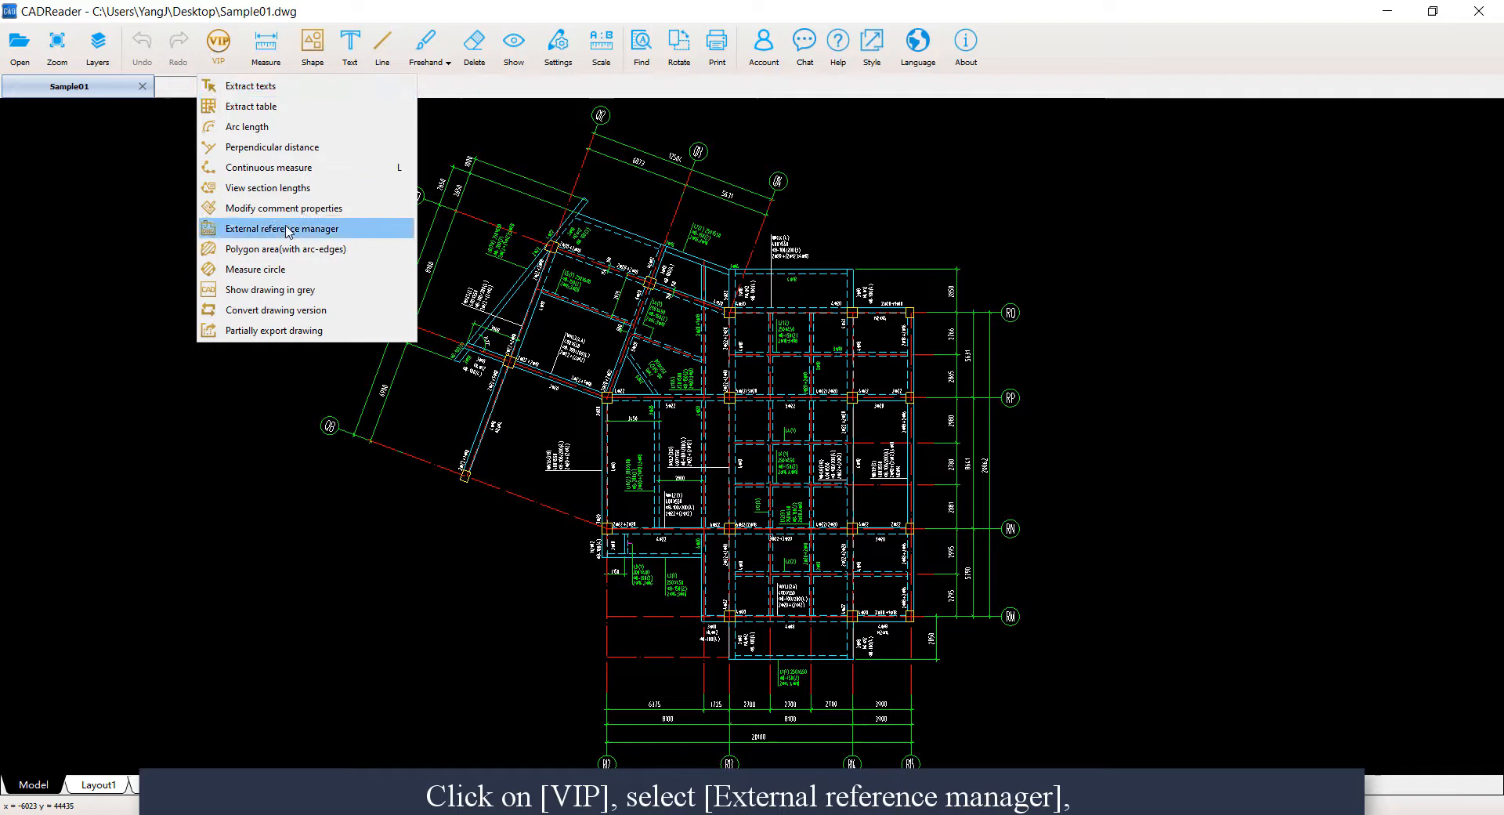
left_click(281, 229)
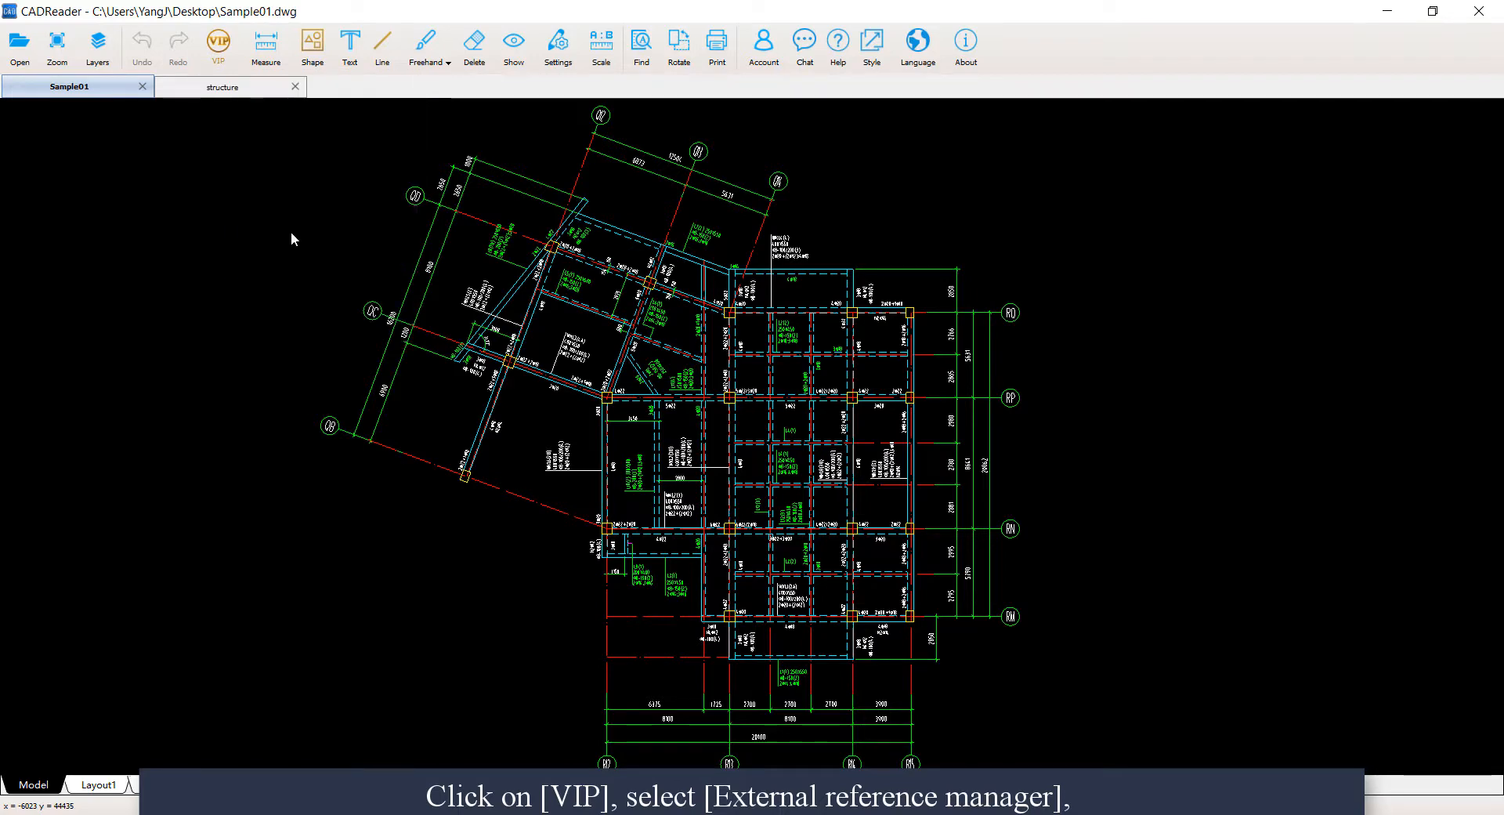
left_click(218, 46)
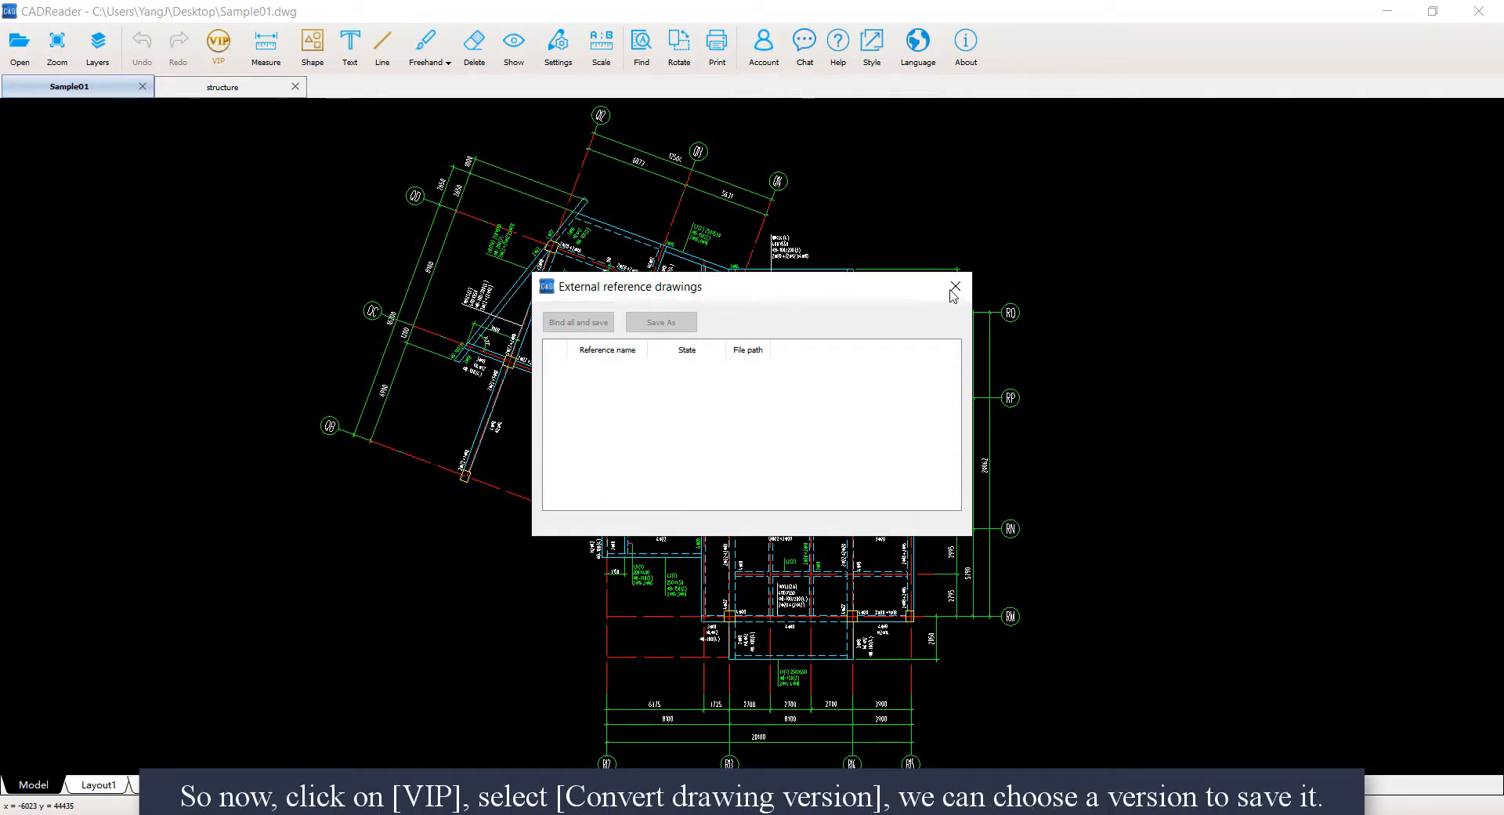
left_click(218, 46)
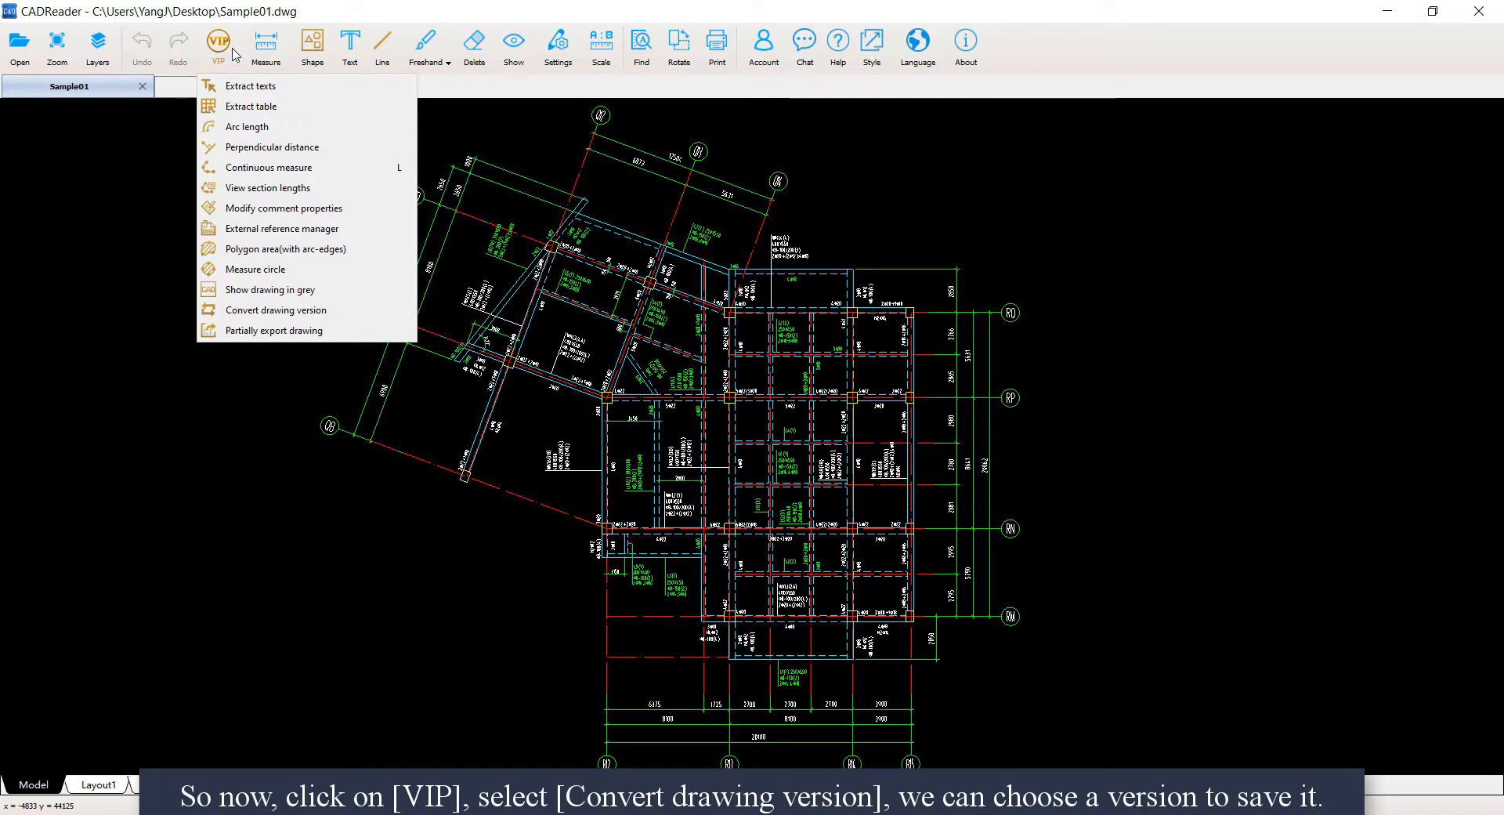
mouse_move(376, 321)
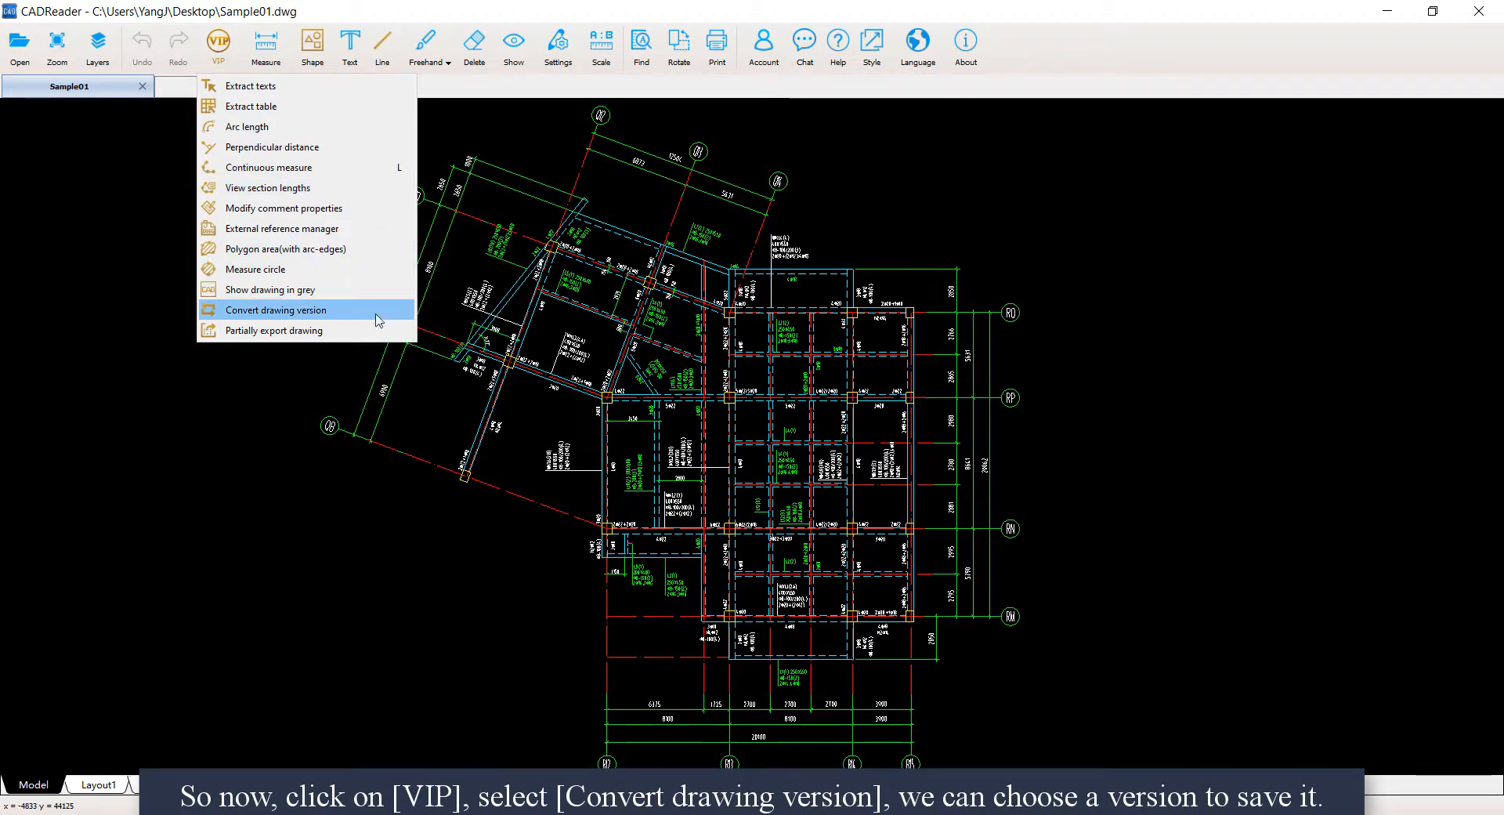
Step: Save Sample01 as a 2013-version copy named Sample01_convert-2013 and acknowledge the success message
left_click(279, 308)
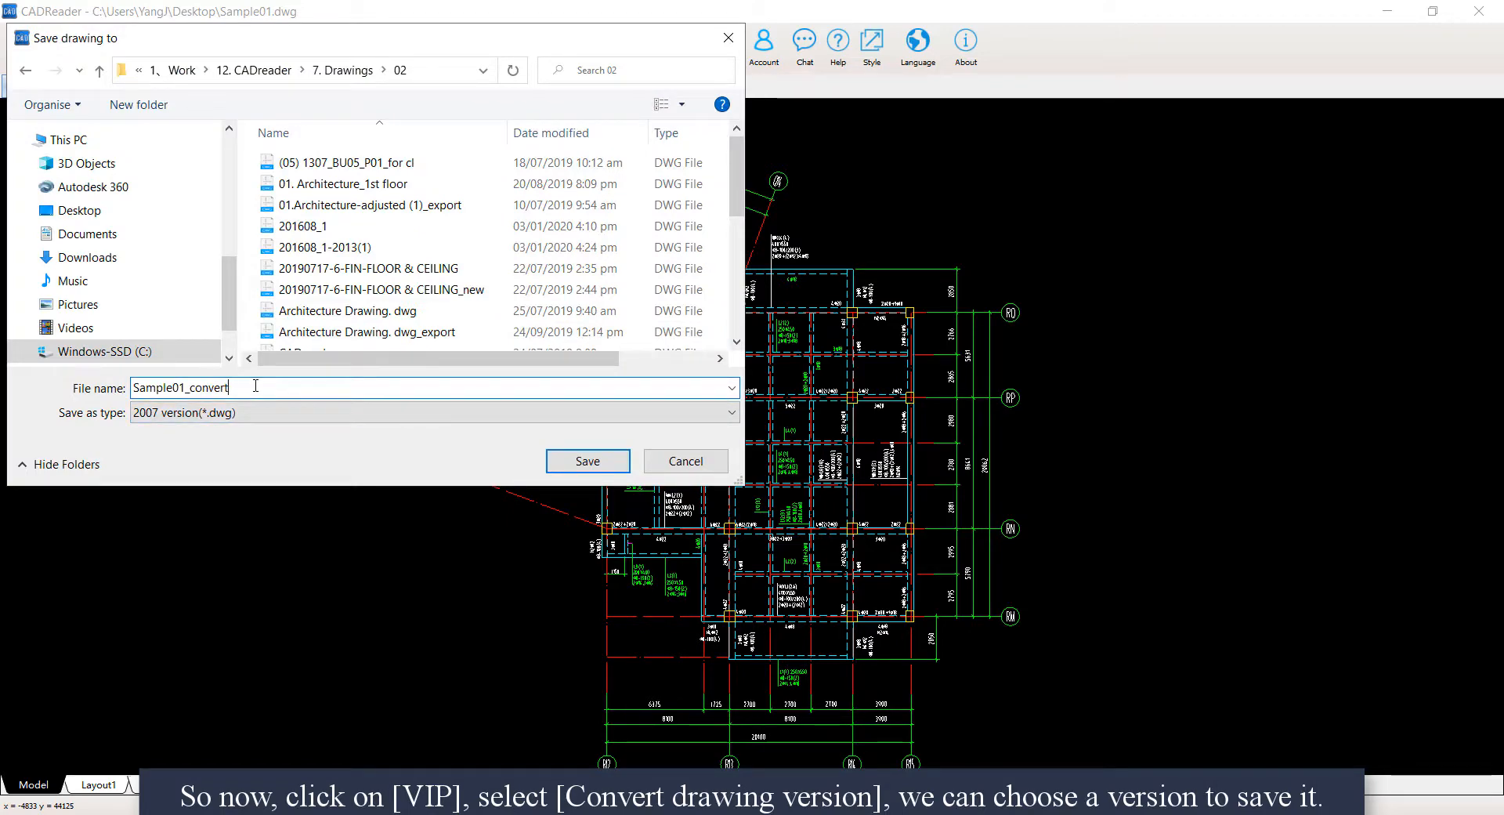
left_click(434, 411)
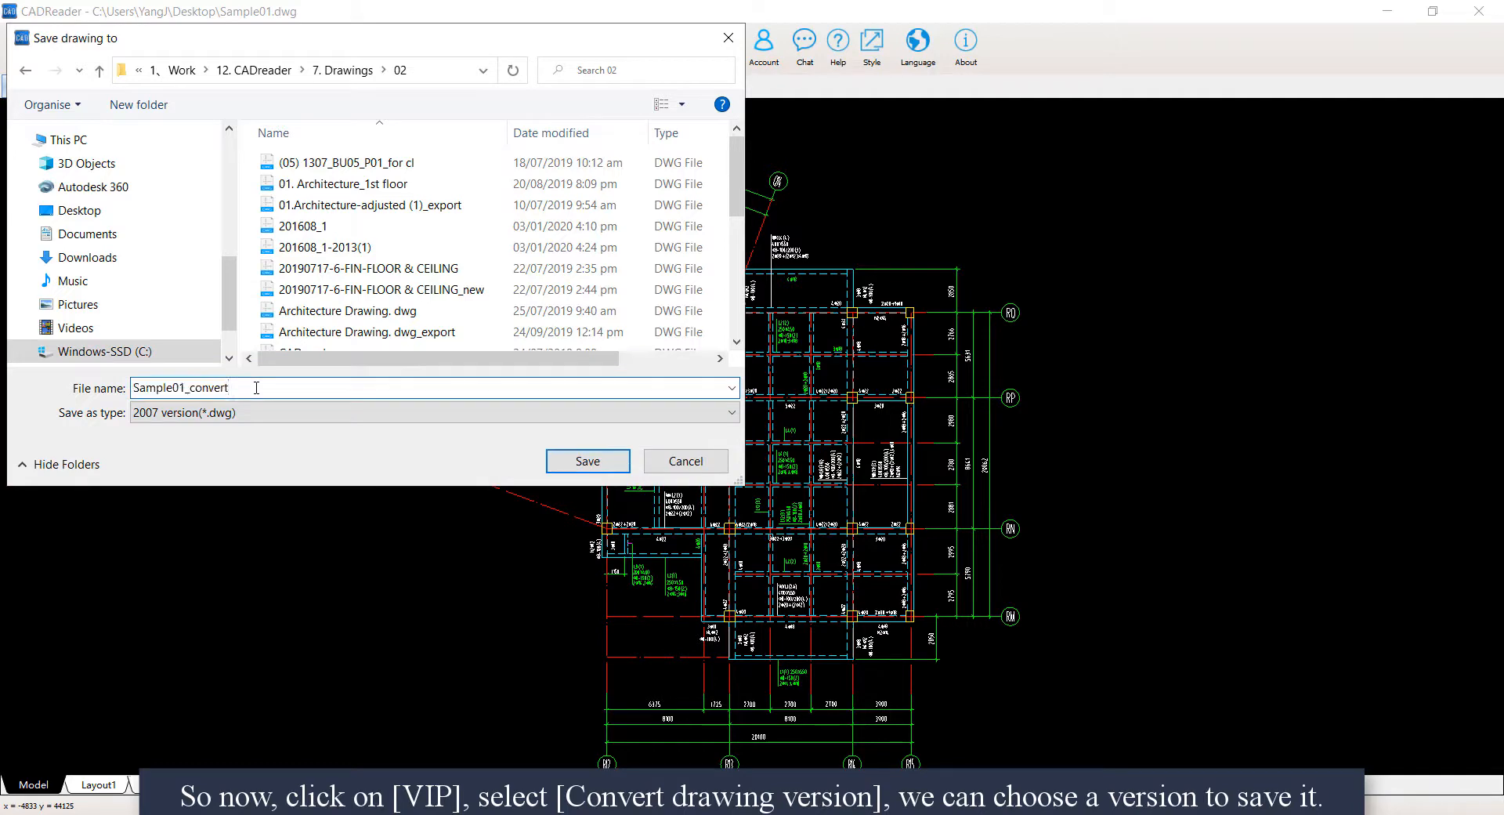
type("-2013")
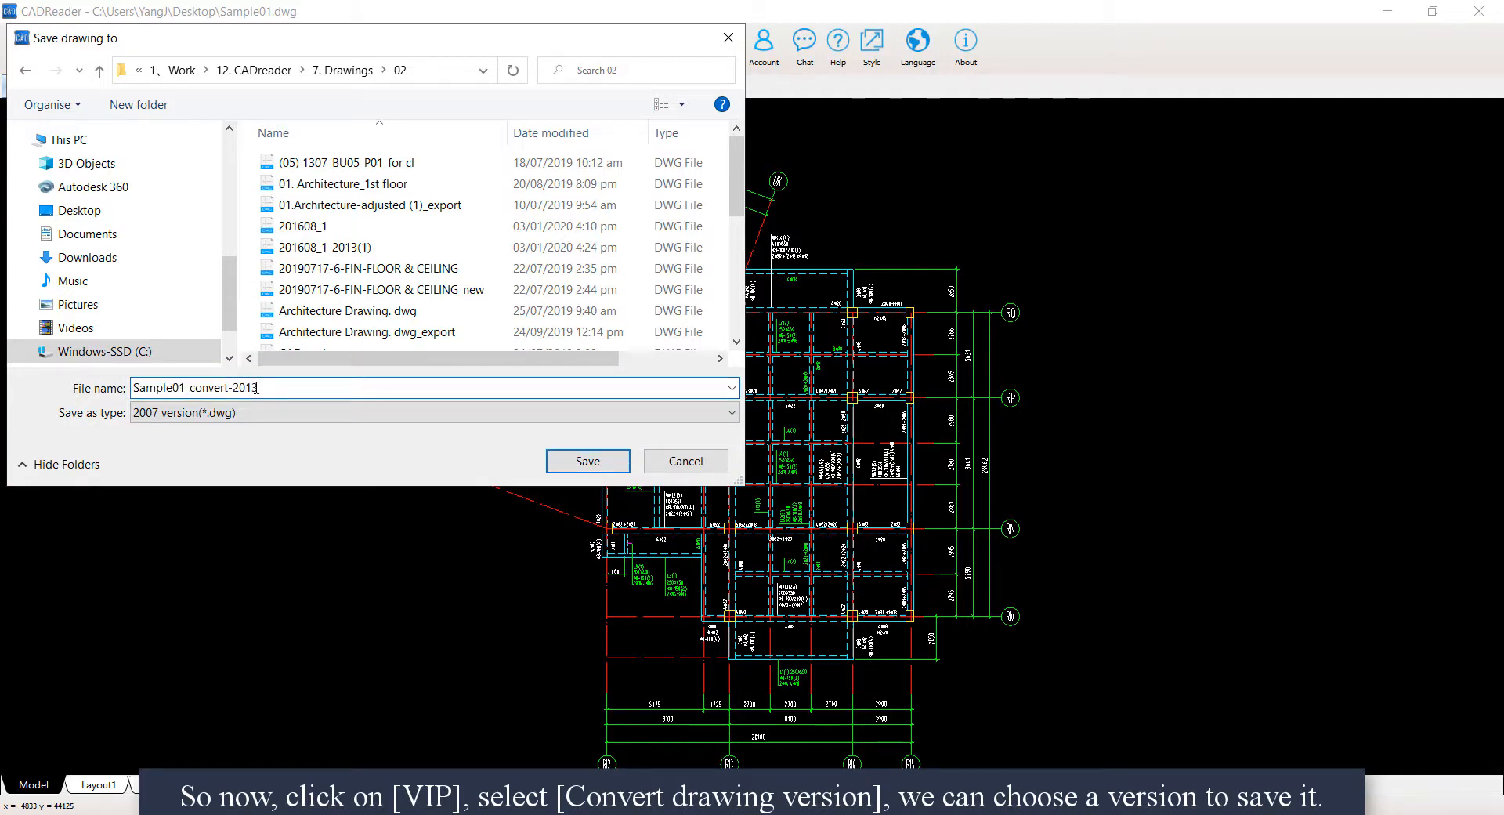
left_click(432, 412)
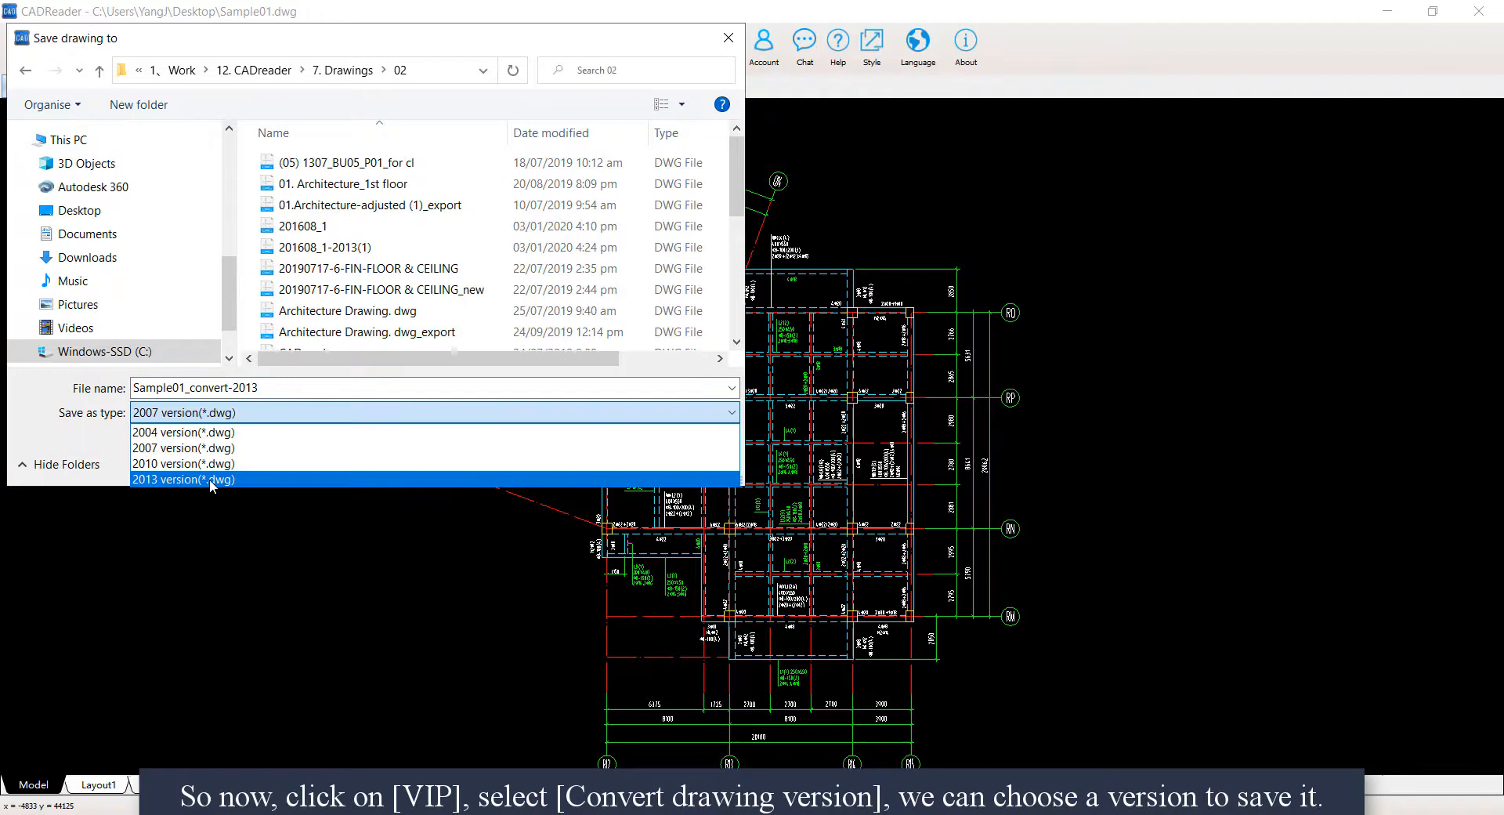
left_click(183, 480)
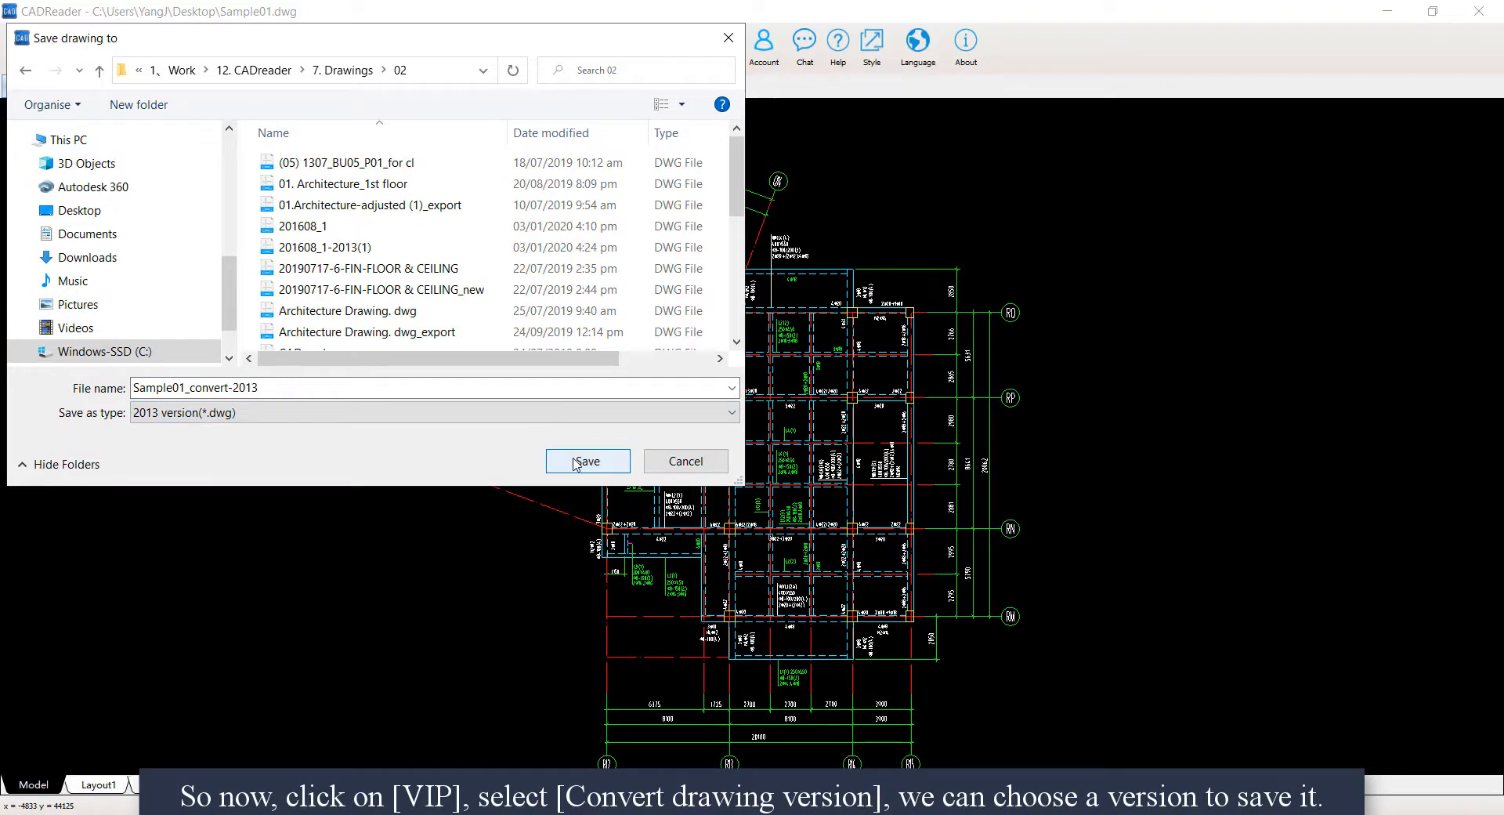
left_click(586, 460)
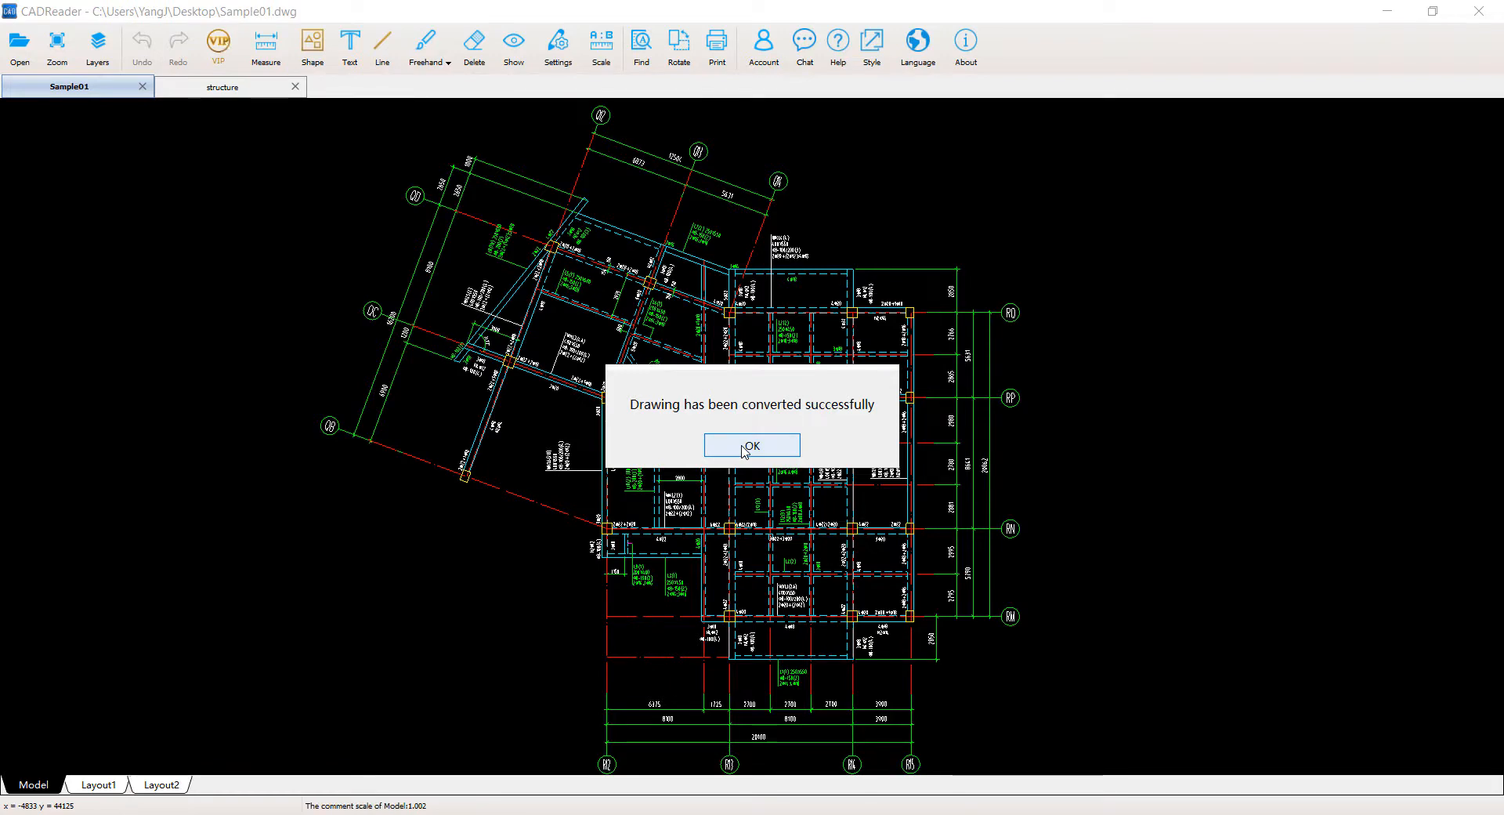
left_click(752, 445)
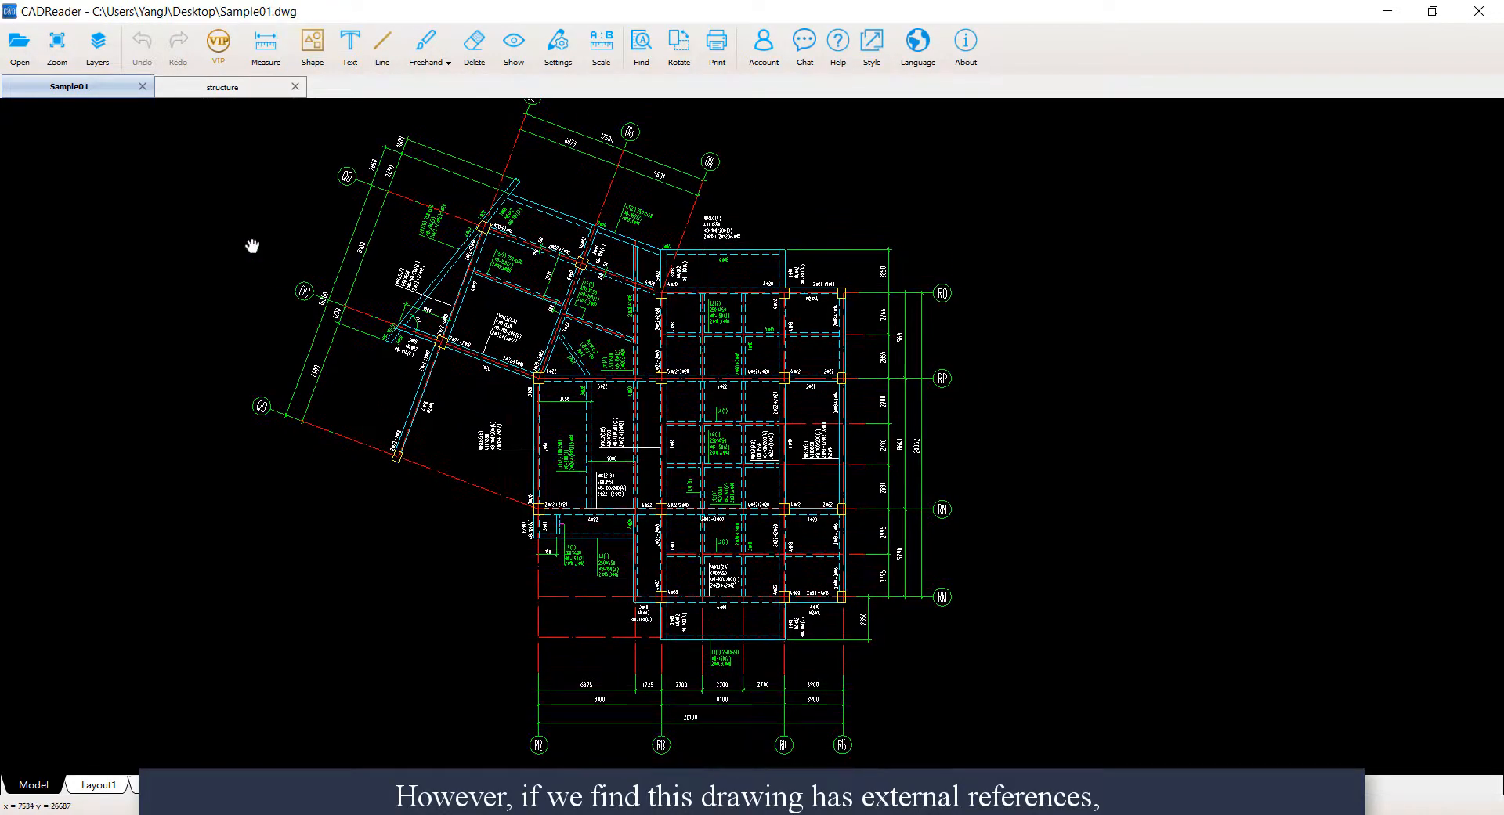
Step: Switch from Sample01 to the structure drawing
left_click(221, 86)
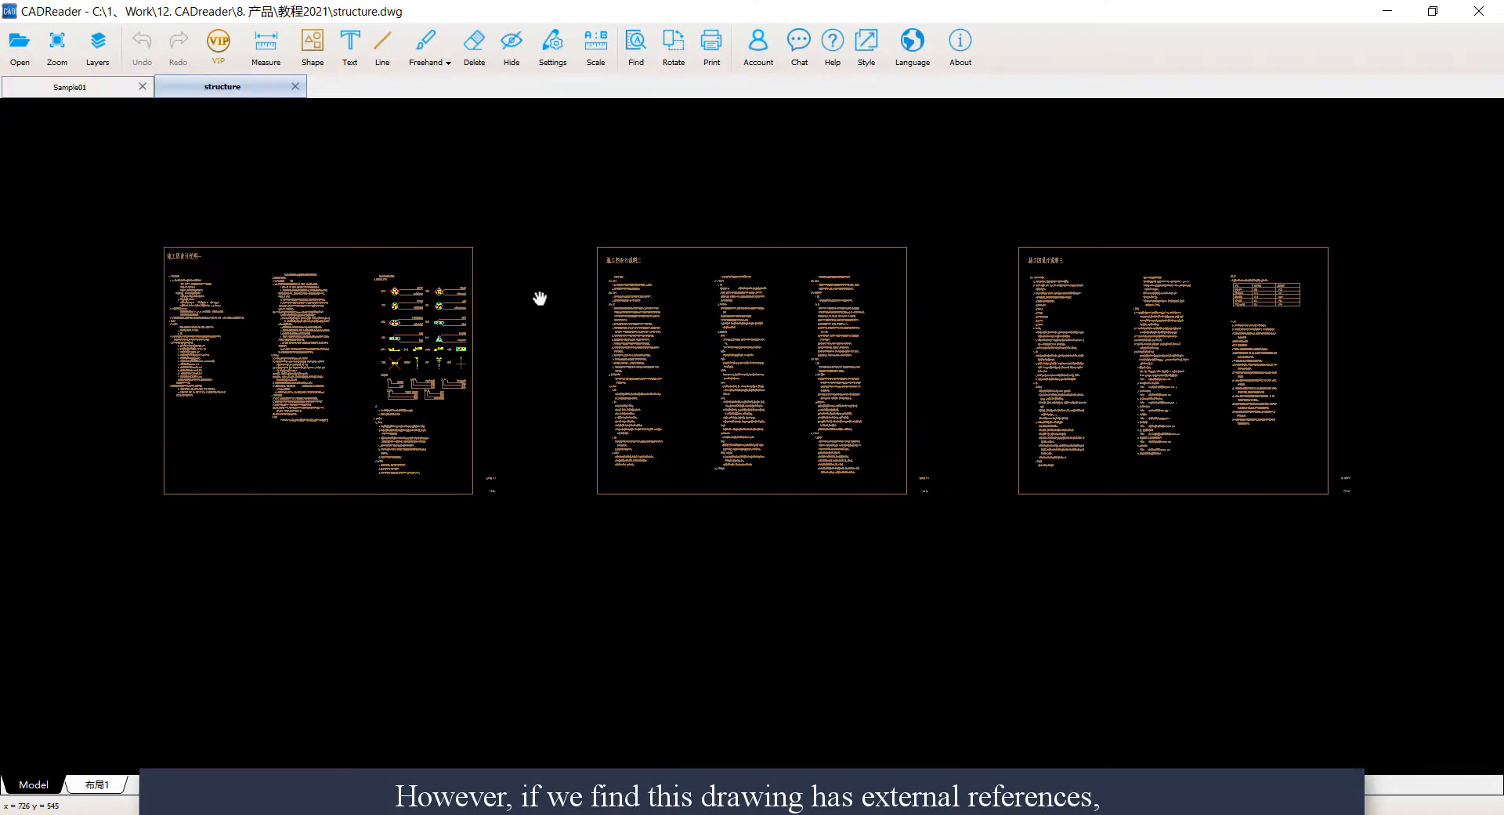
mouse_move(191, 96)
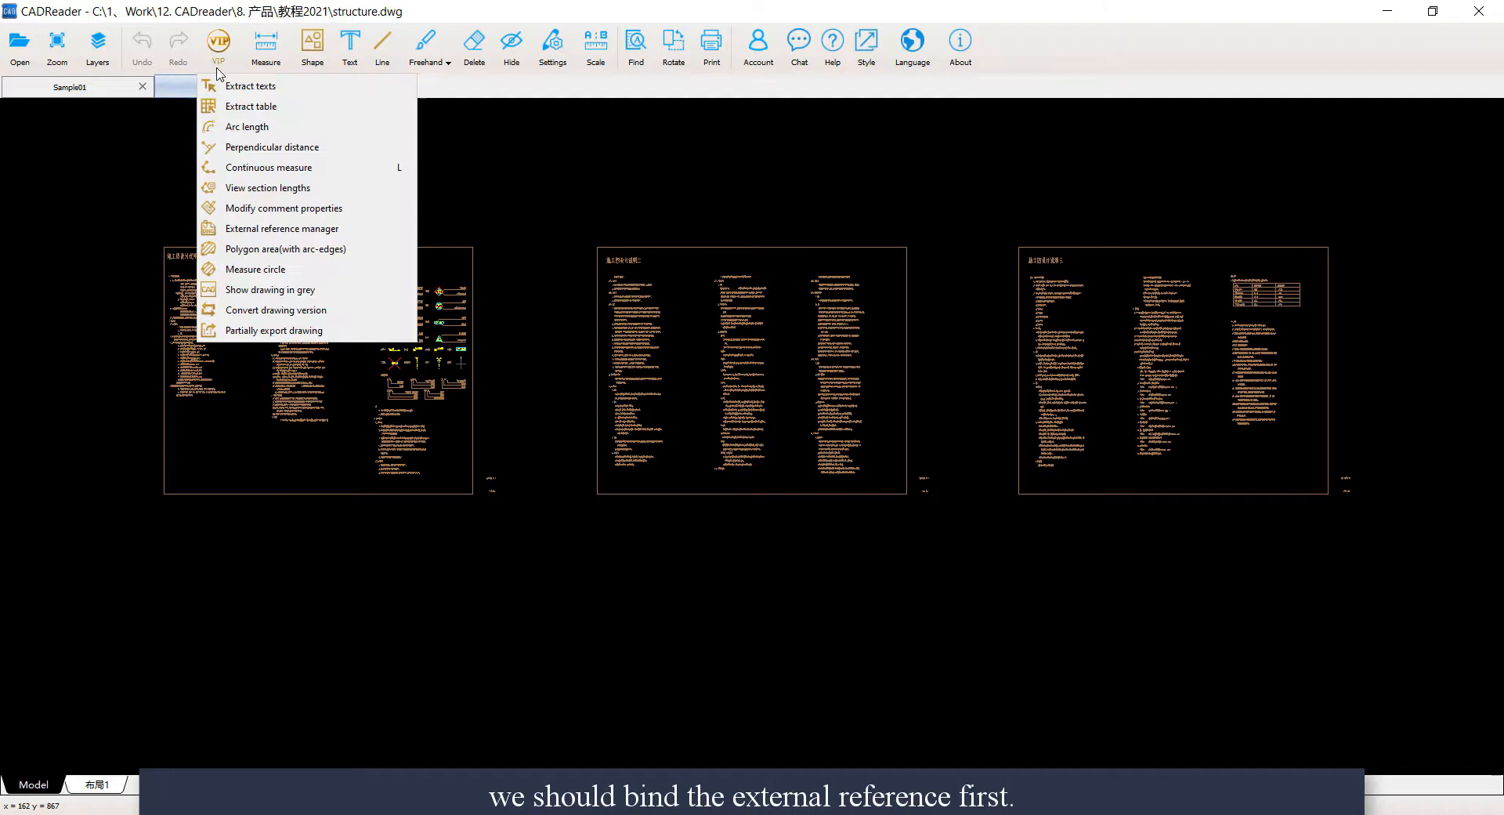
mouse_move(305, 249)
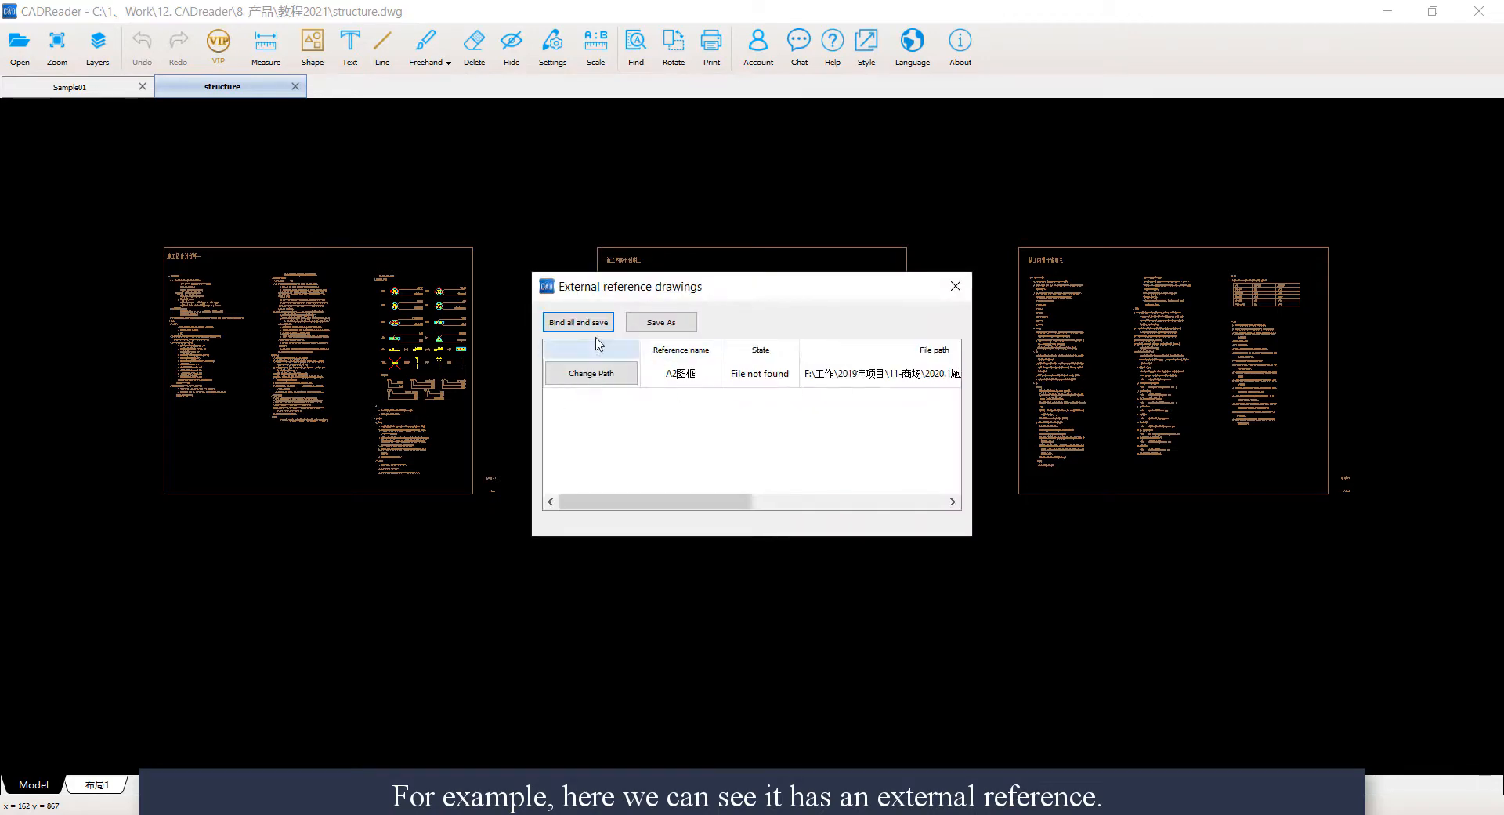
Step: Relink the missing reference by pointing its path to the reference file
left_click(591, 373)
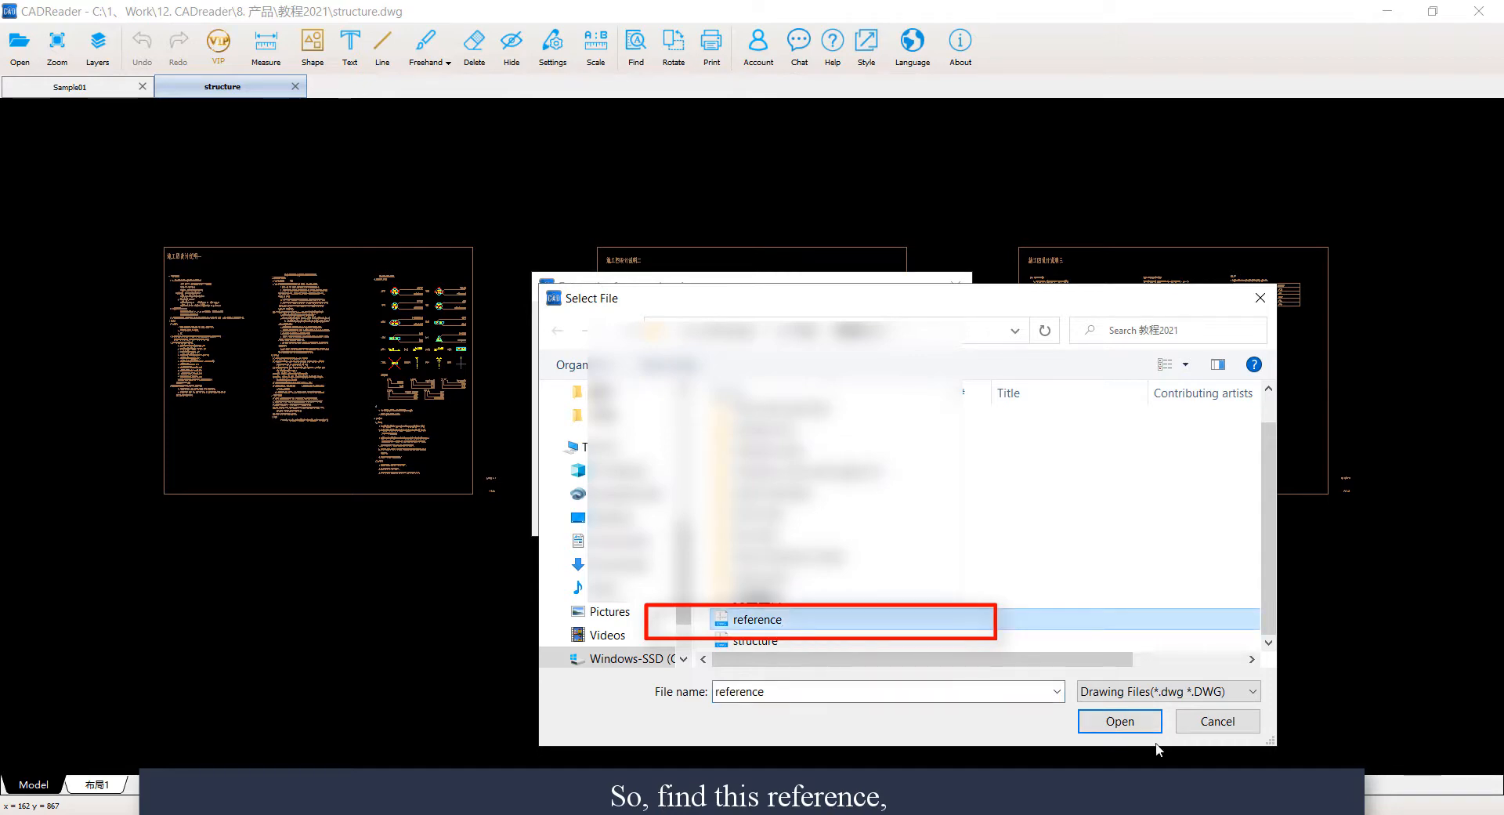
left_click(1118, 720)
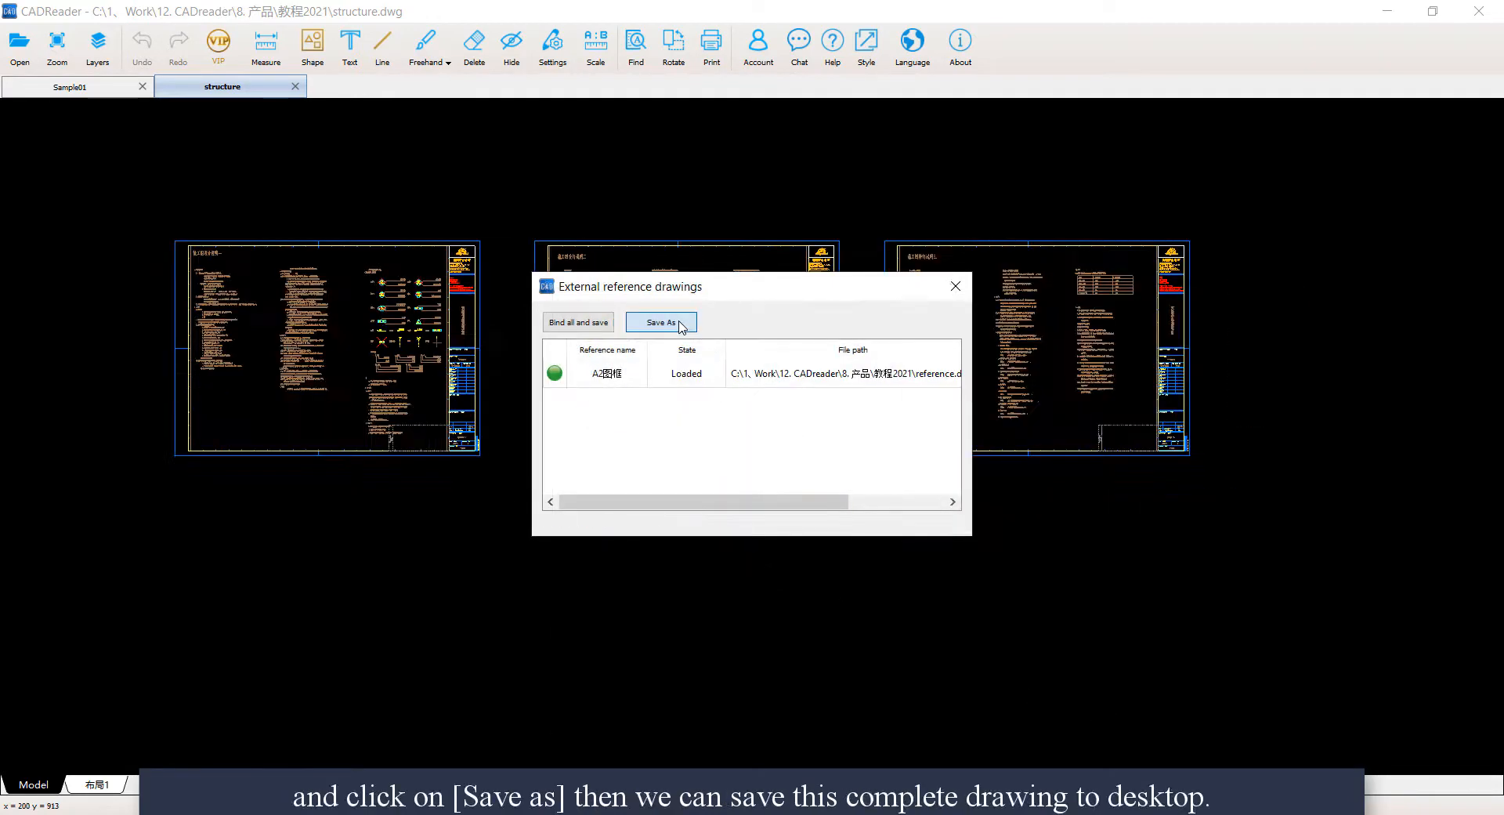
Step: Save the complete drawing to the desktop as structure_new and dismiss the success prompt
left_click(659, 321)
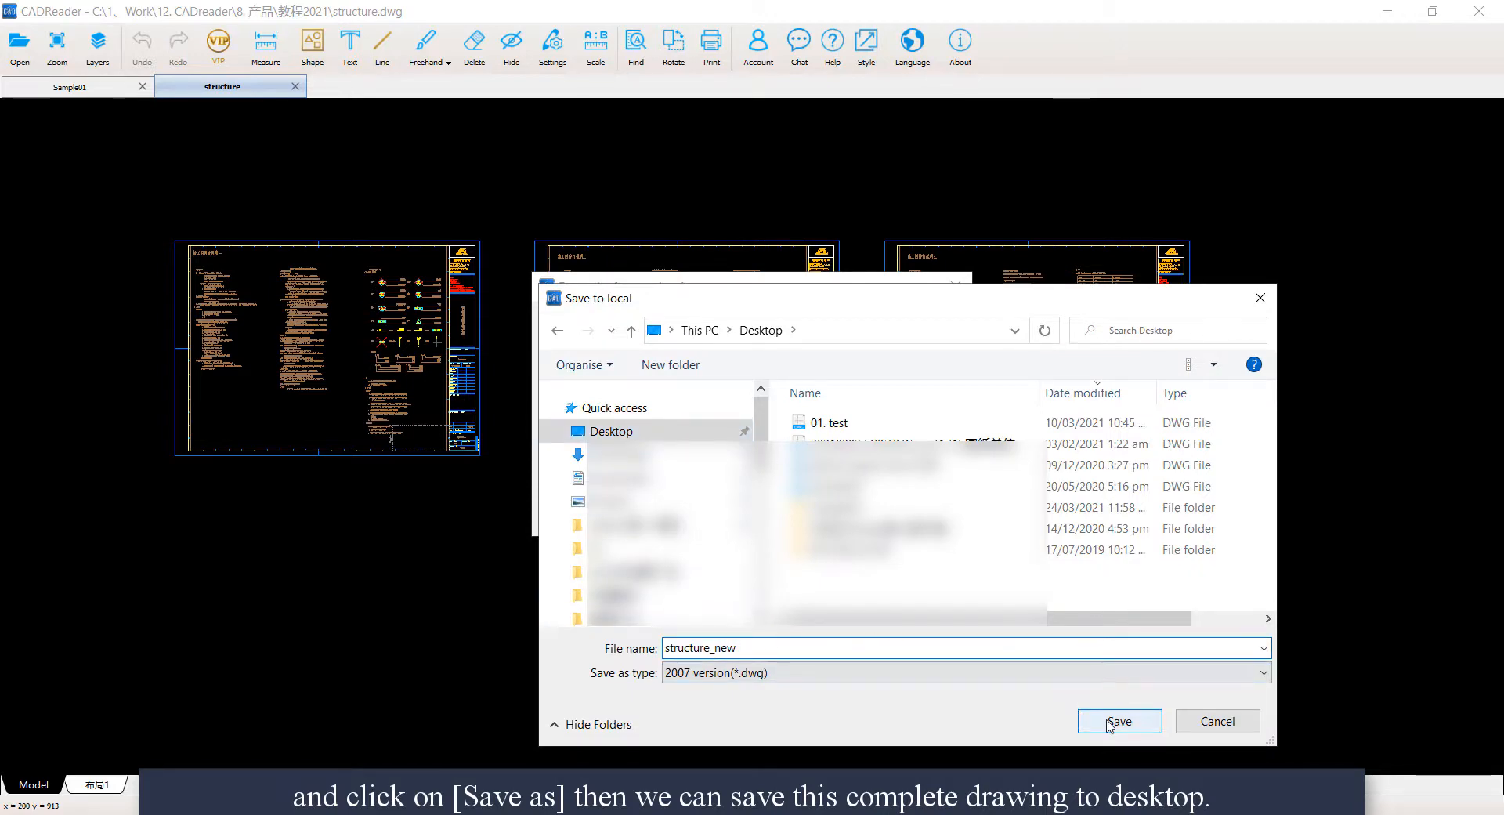
left_click(1119, 720)
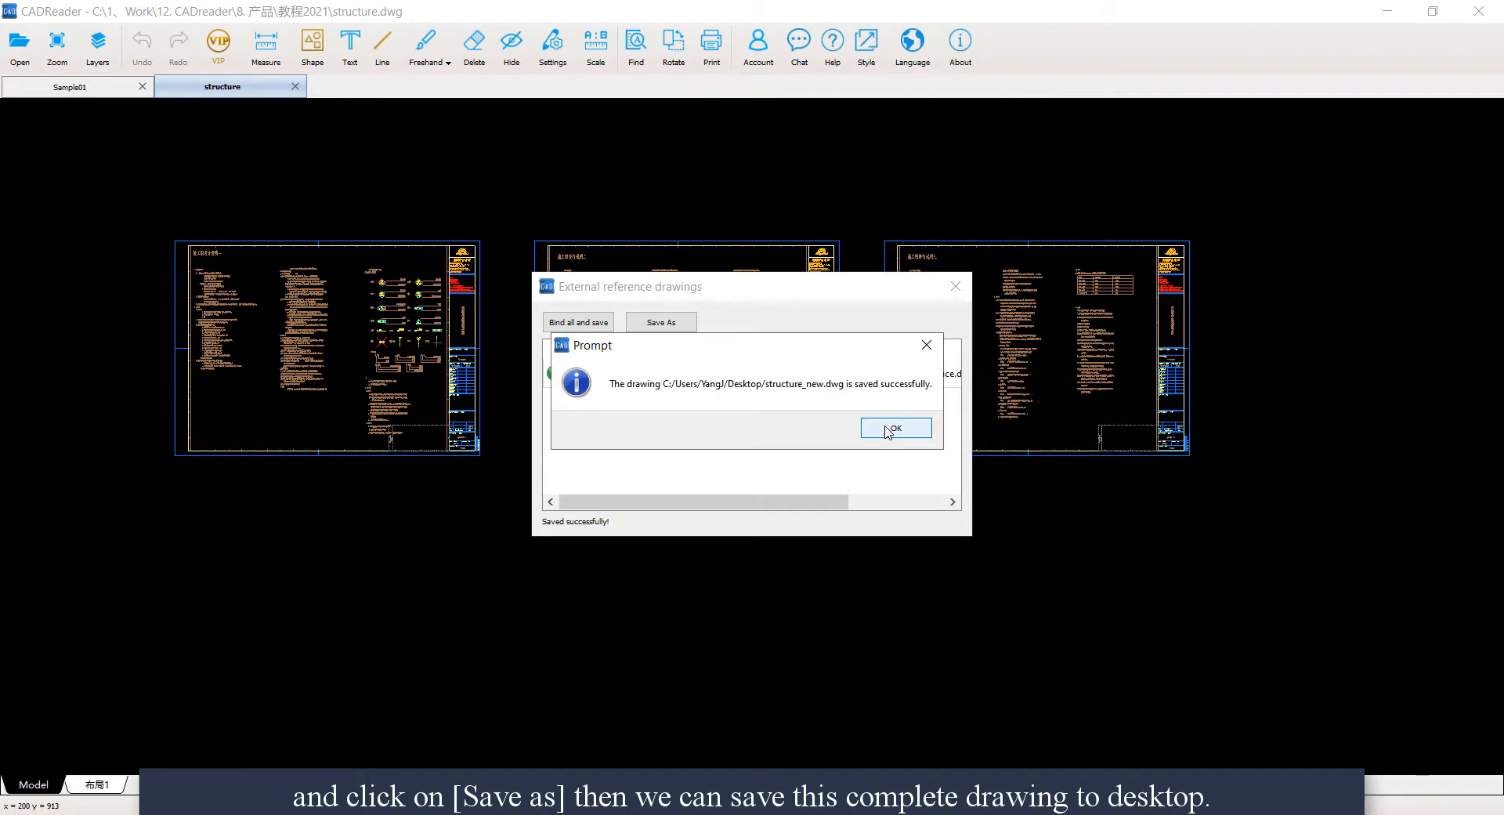
left_click(895, 428)
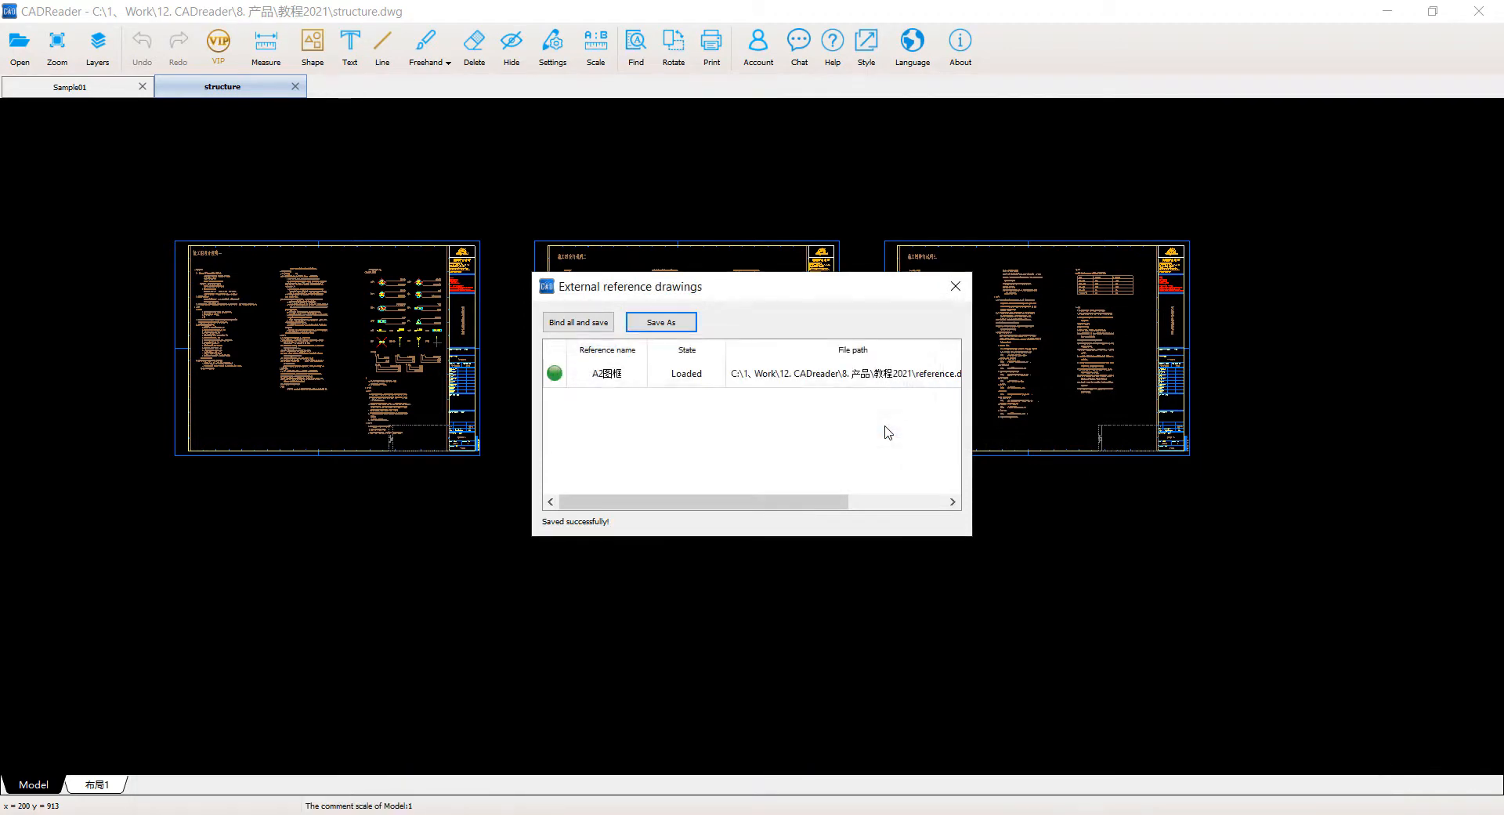
Step: Close the reference list and open the structure_new drawing from the desktop
left_click(954, 286)
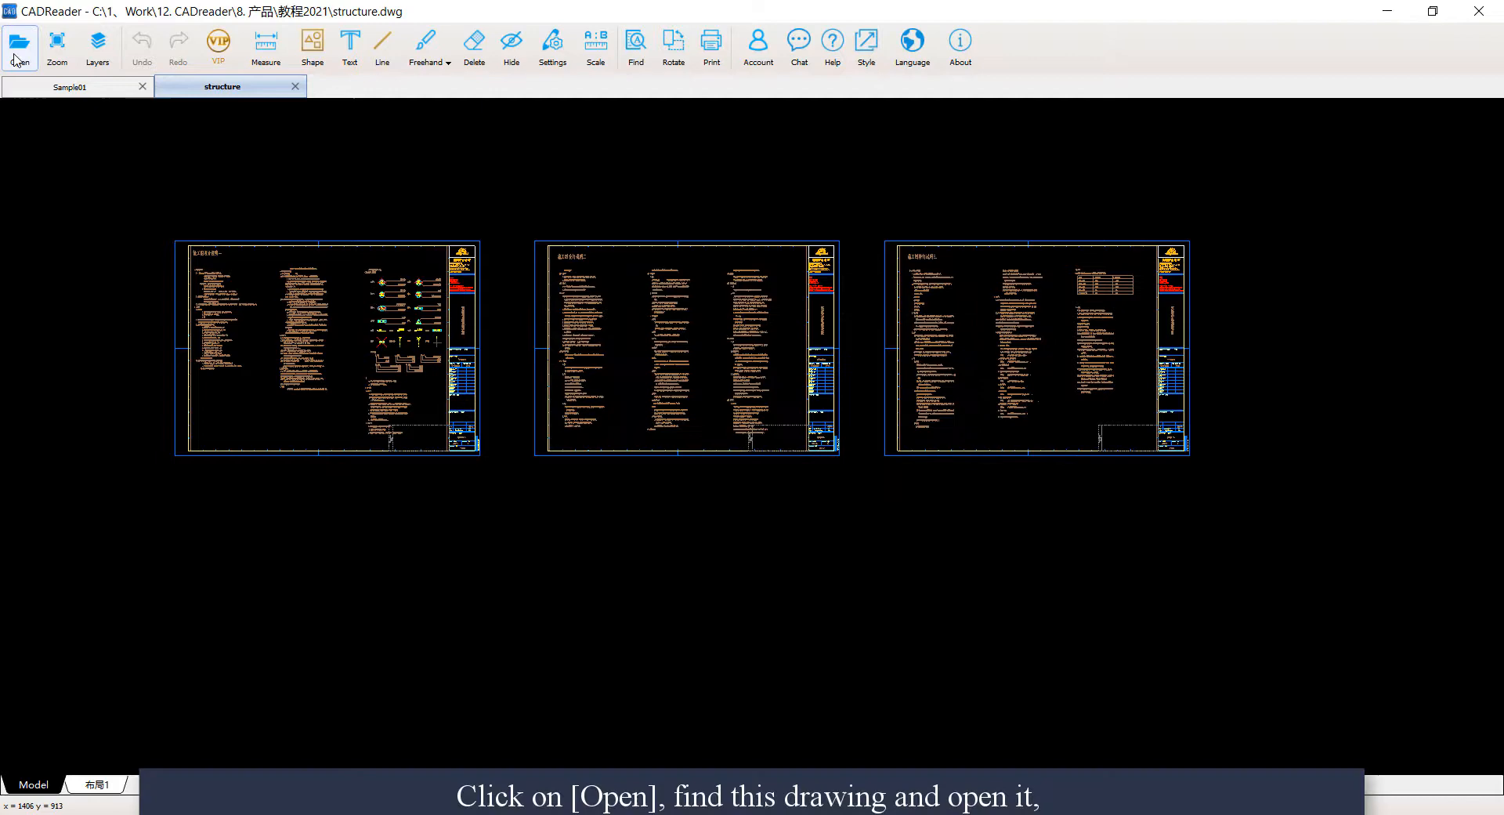
left_click(19, 44)
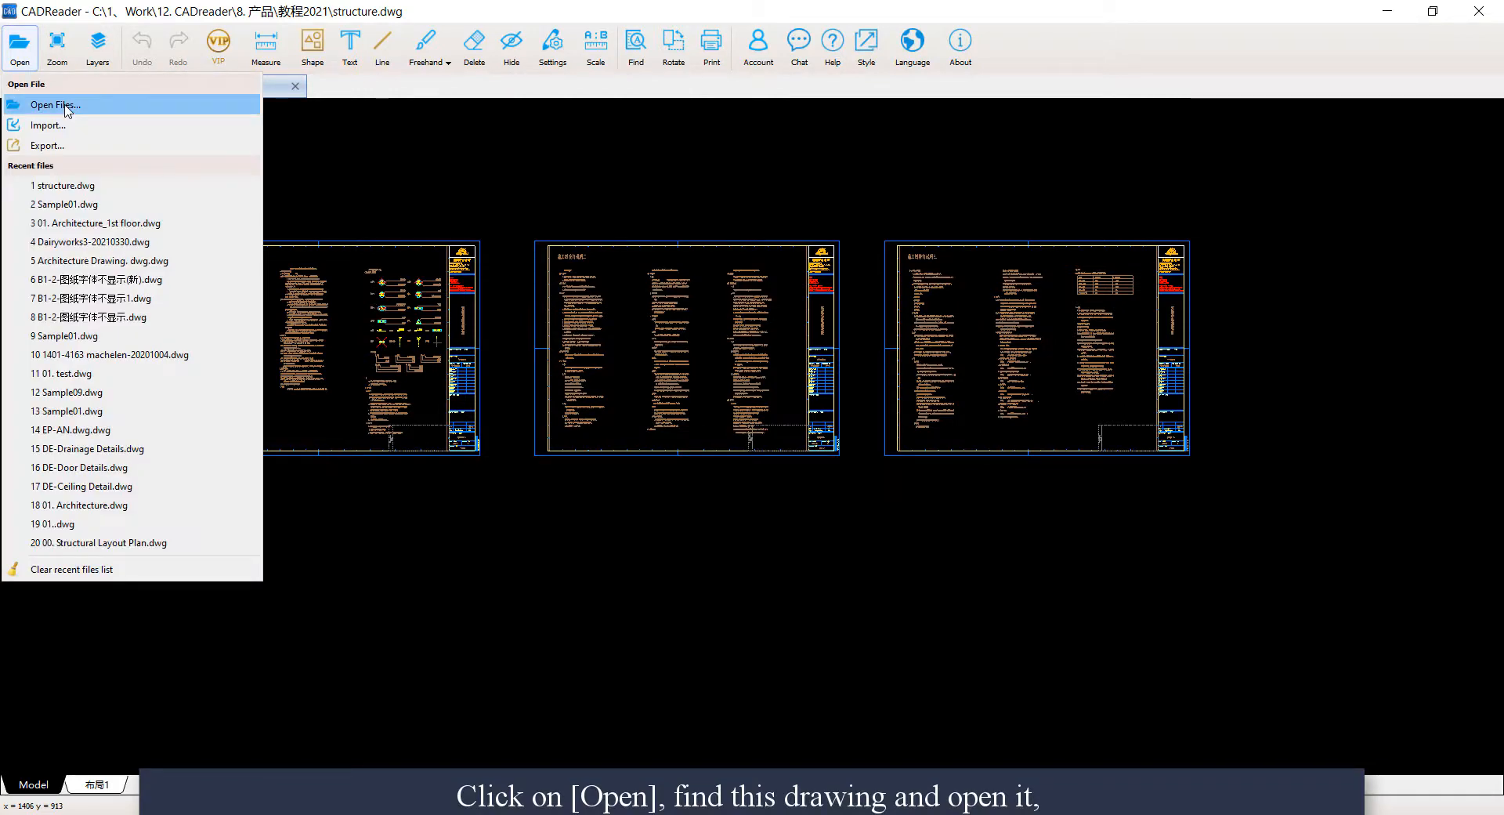
left_click(53, 105)
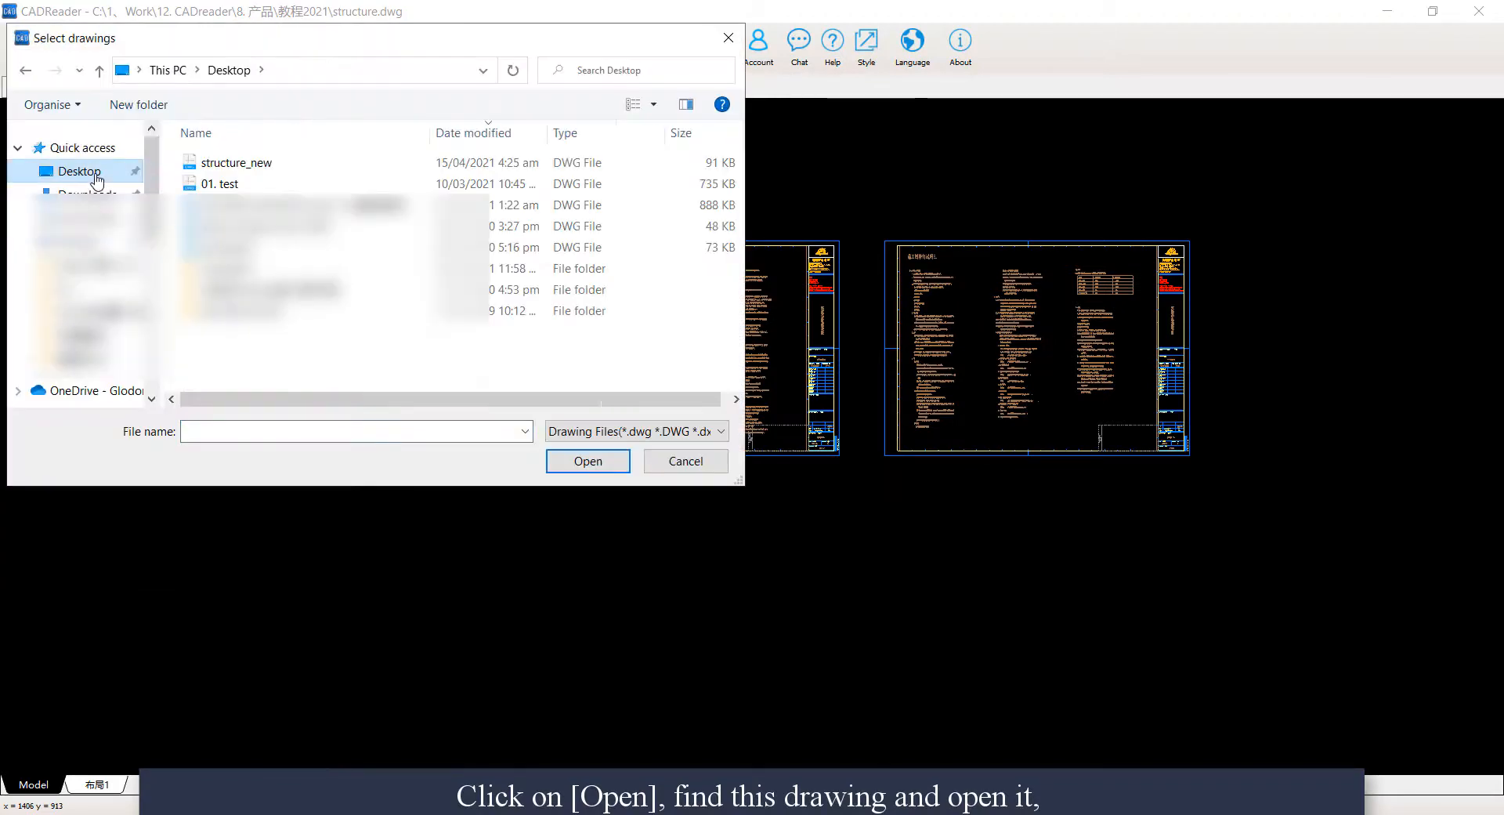
left_click(235, 163)
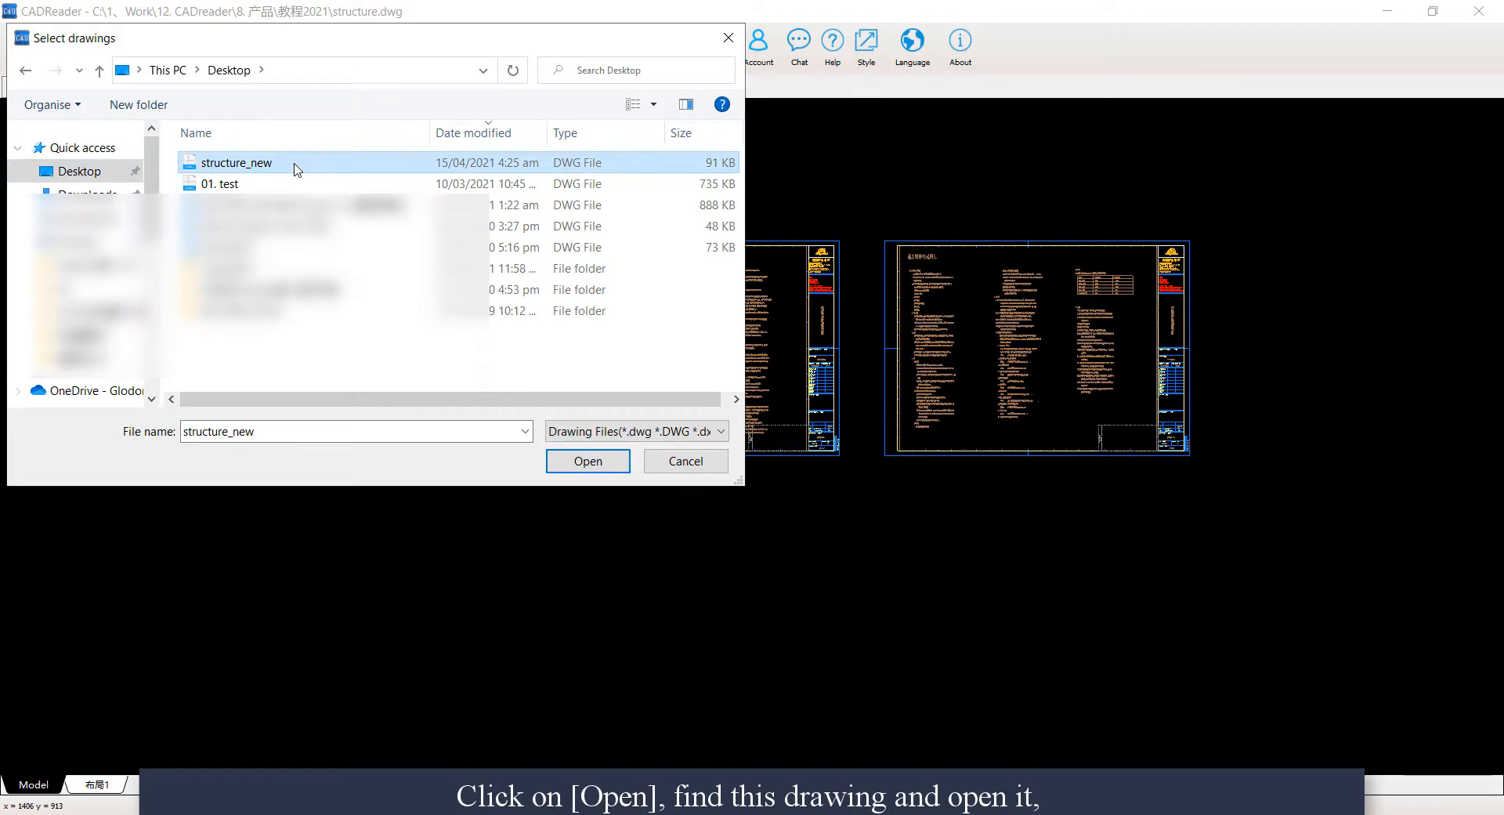
left_click(587, 461)
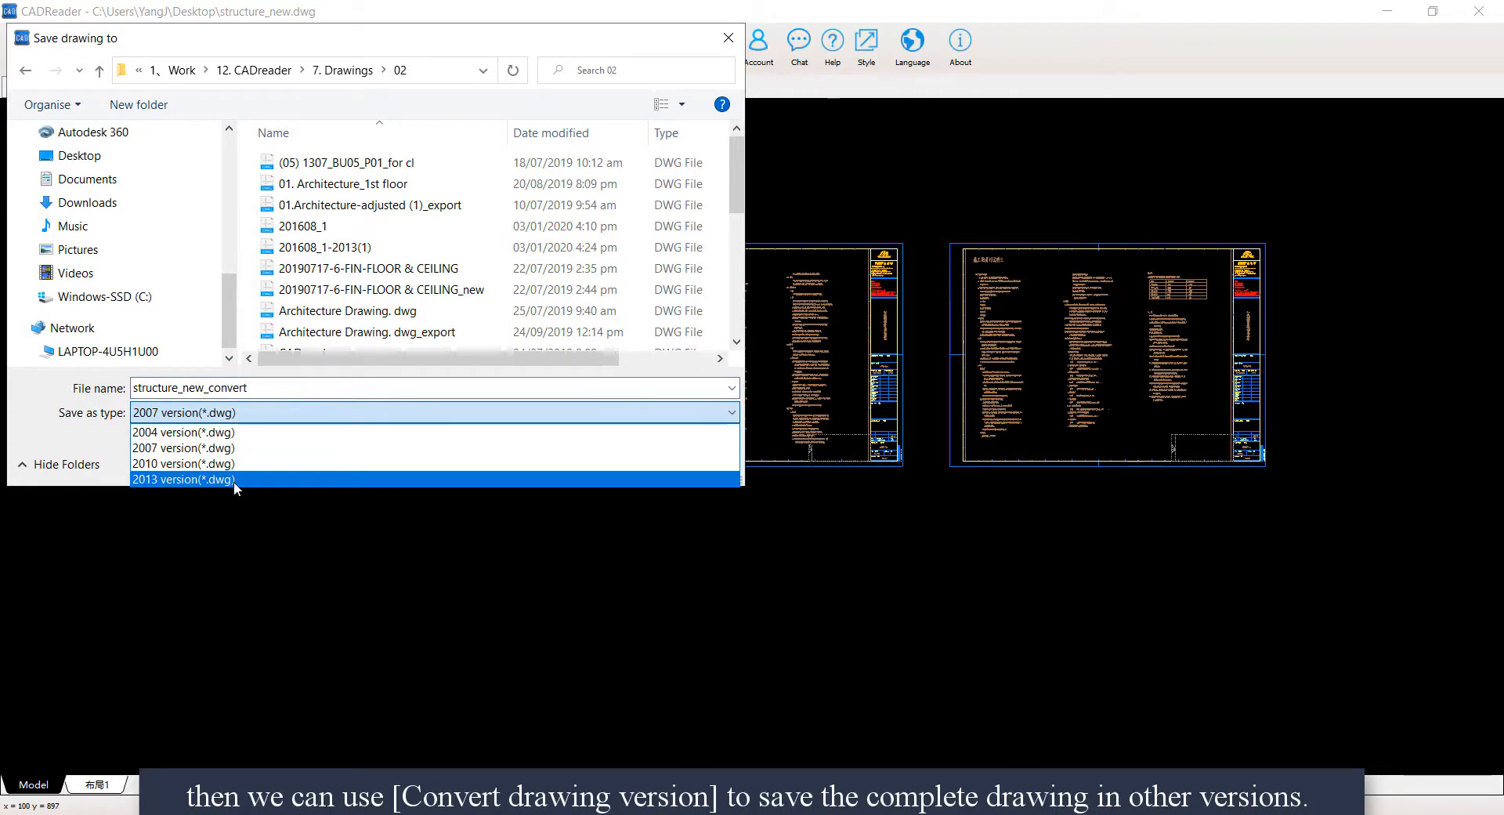
Step: Save structure_new as a 2013-version copy named structure_new_convert-2013 and acknowledge the success message
left_click(184, 479)
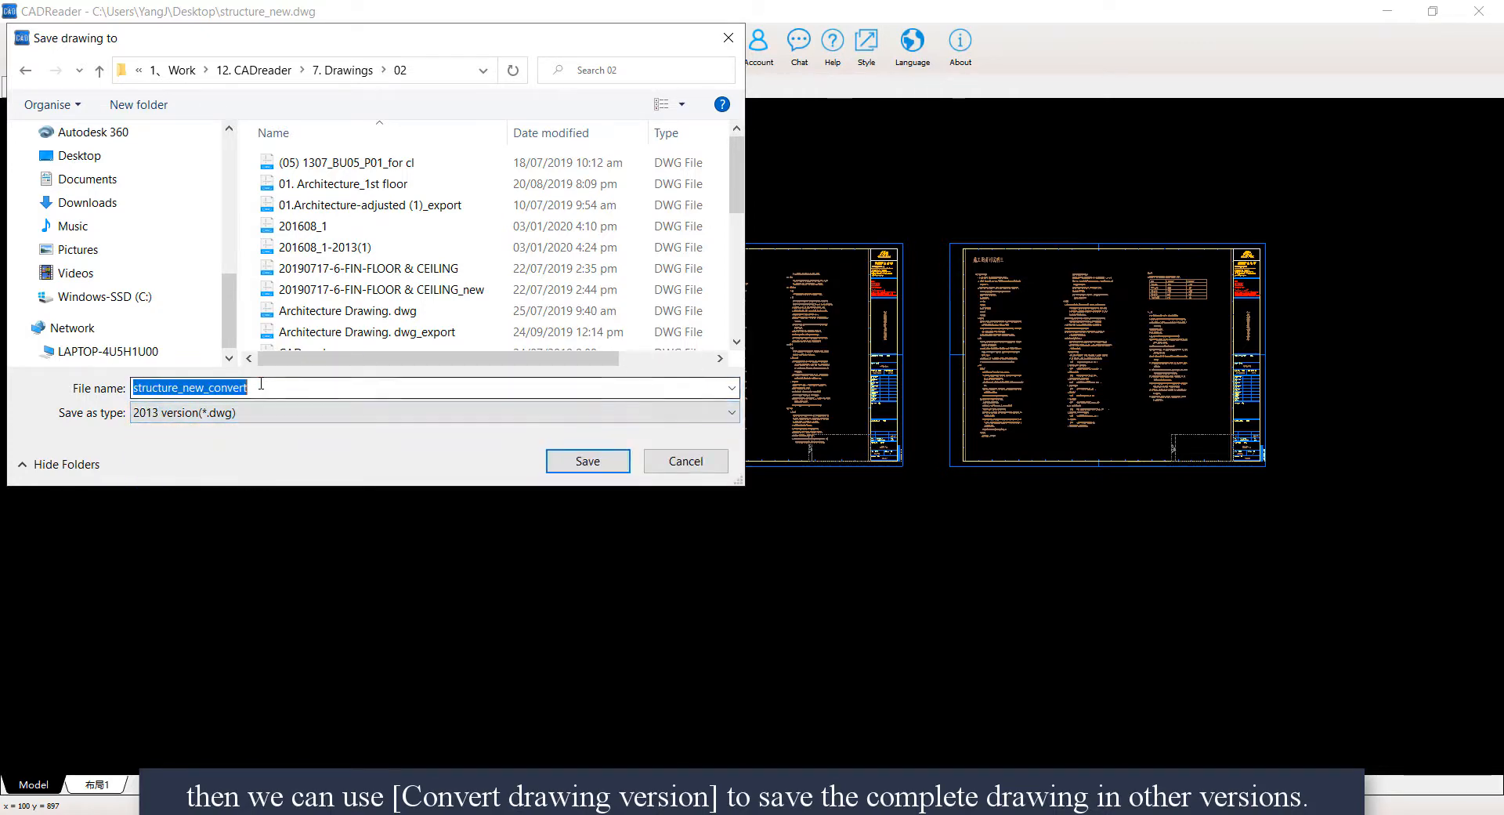
type("-2")
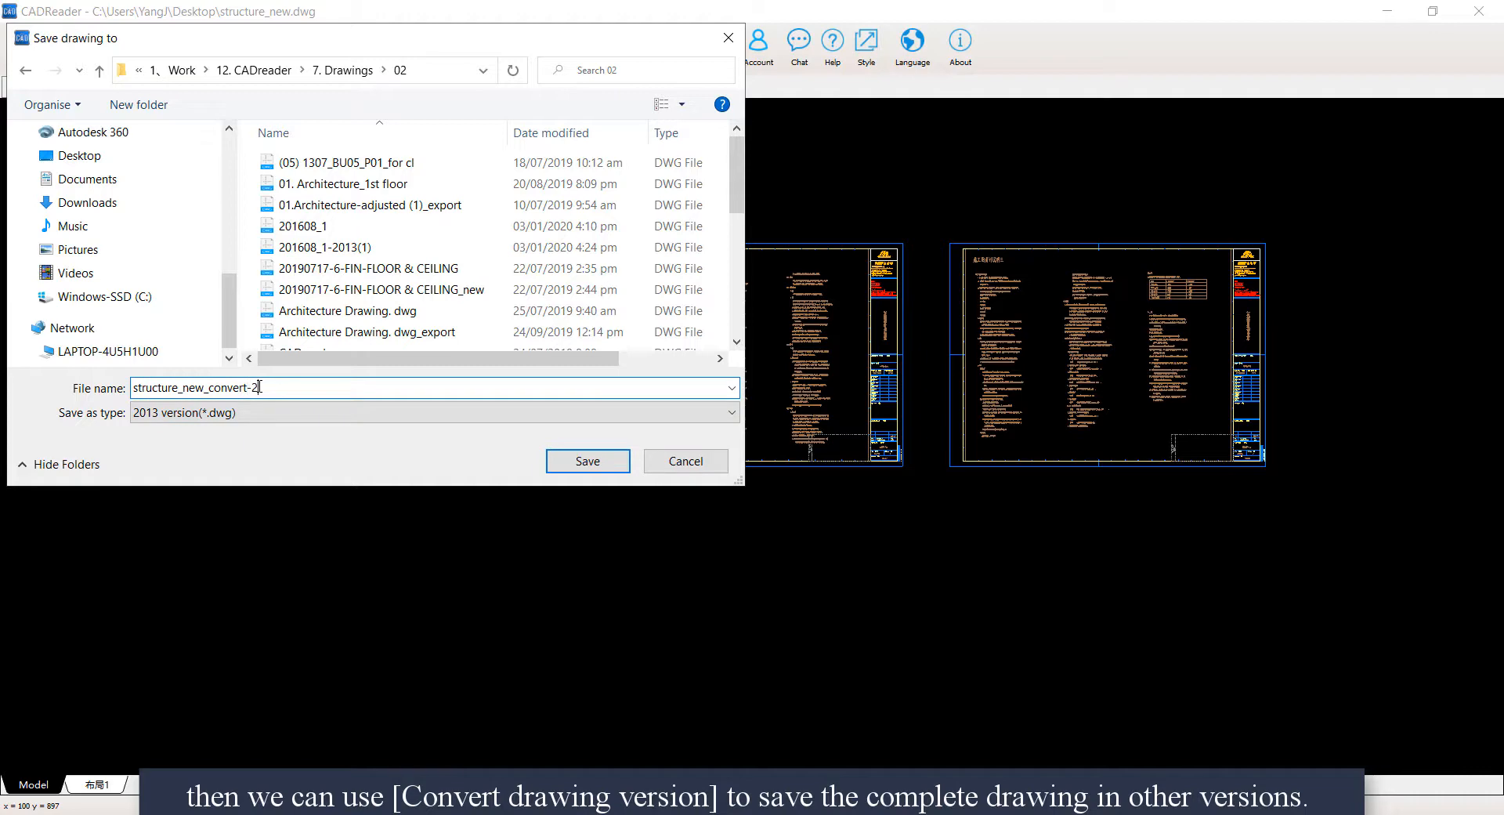
type("013")
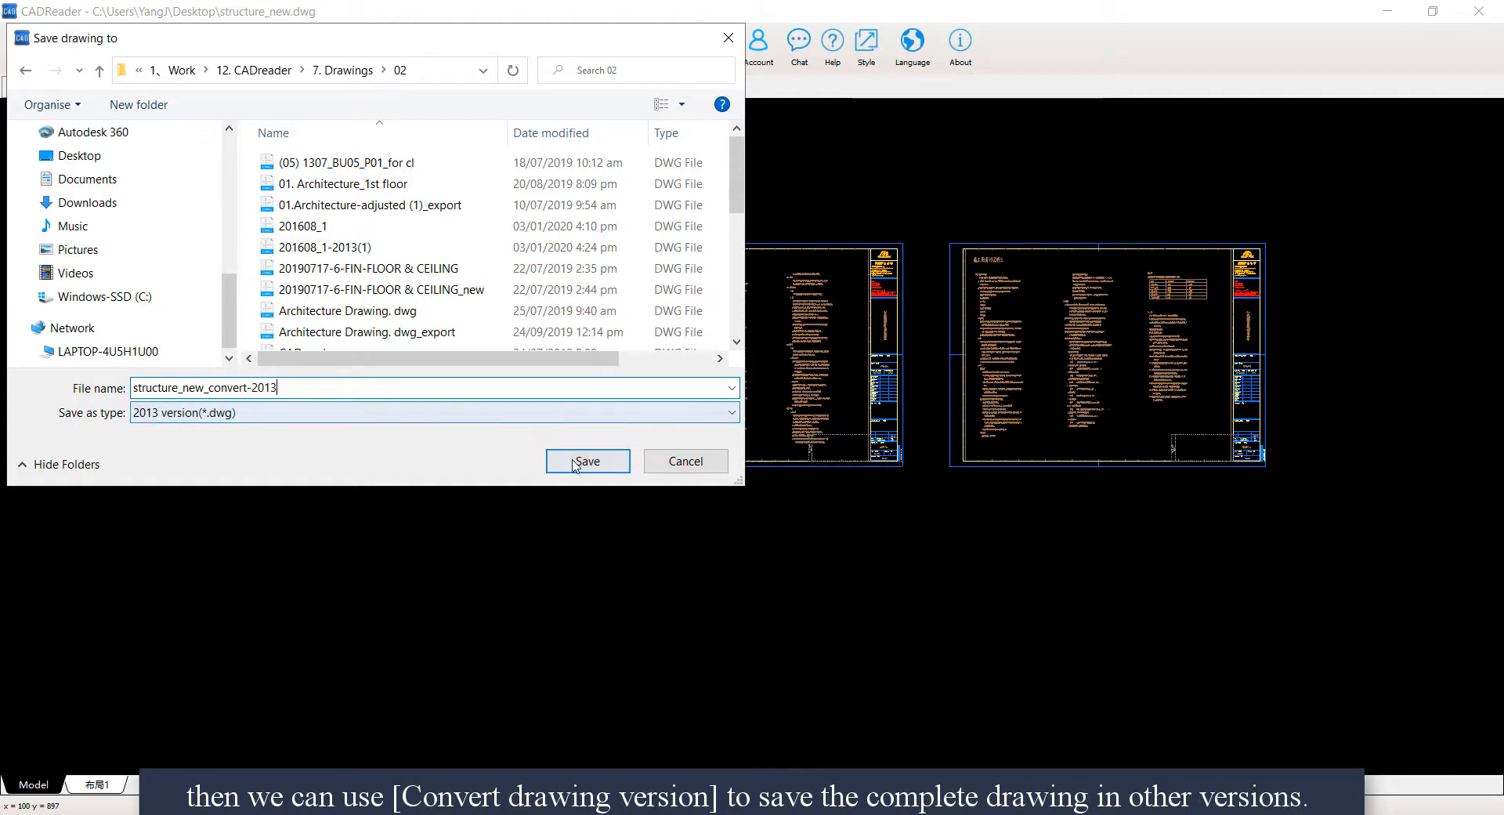
left_click(585, 460)
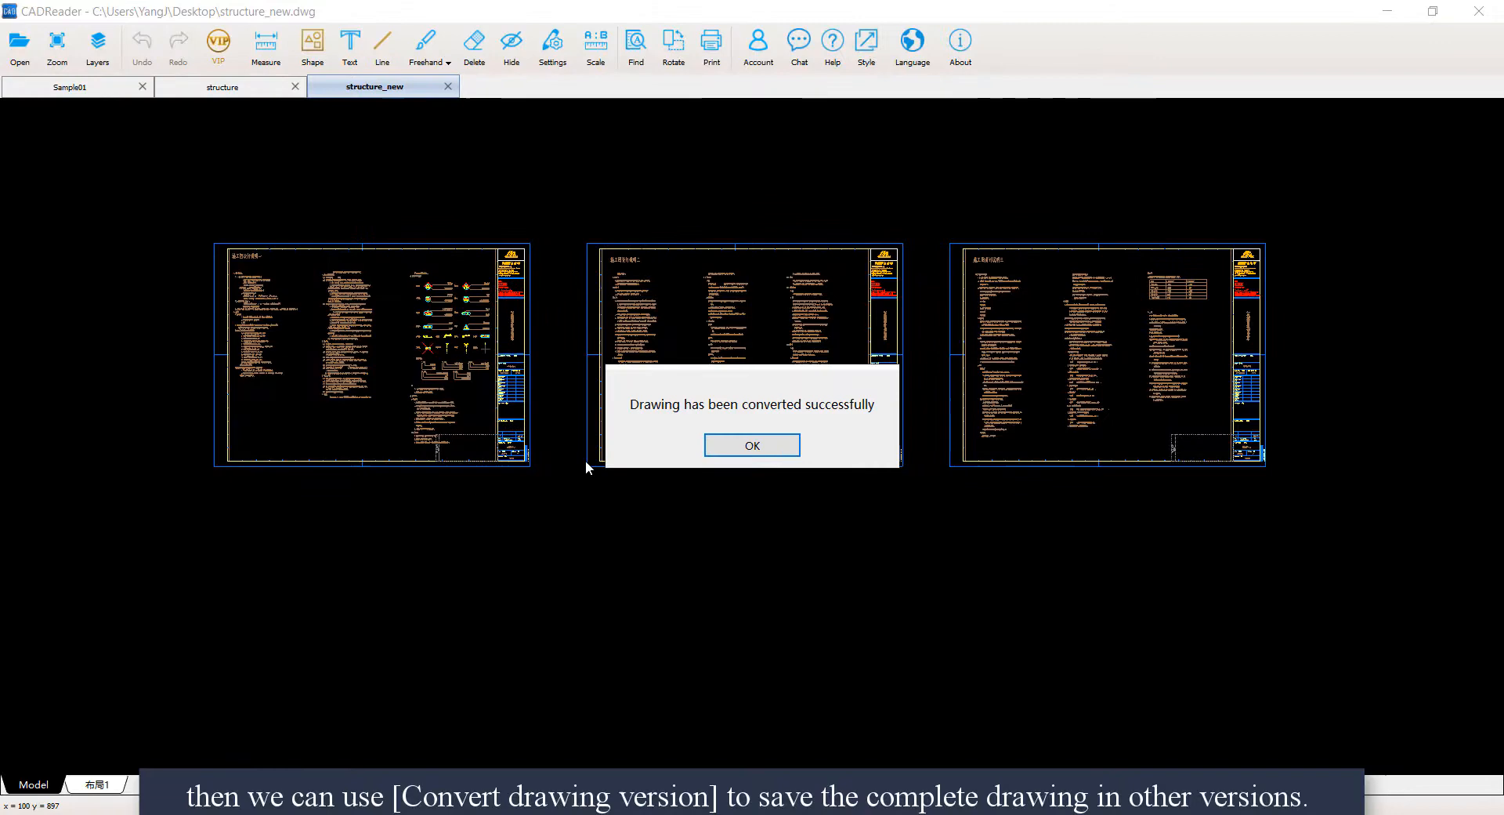
left_click(752, 445)
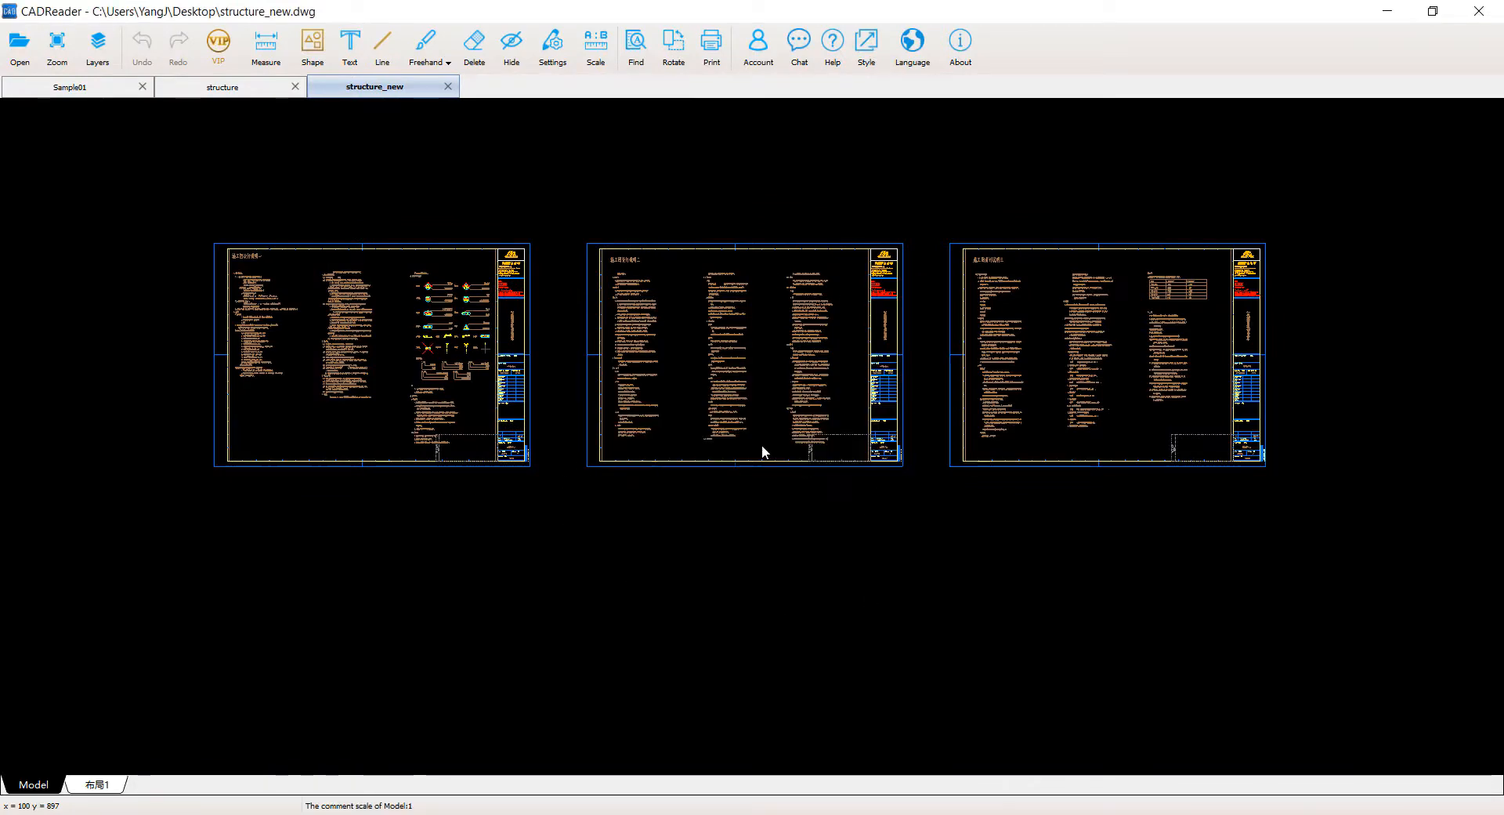